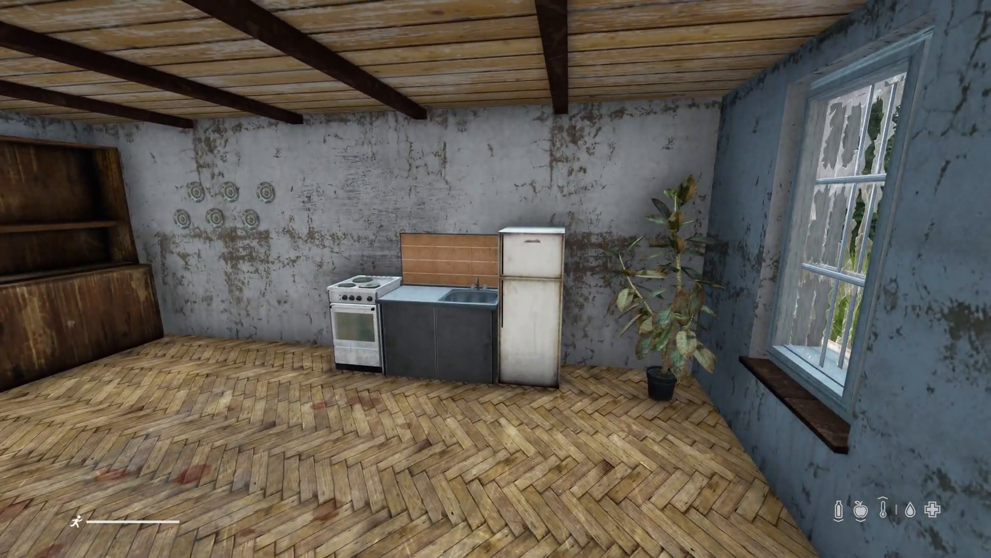
{"action": "mouse_move", "coordinate": [496, 278]}
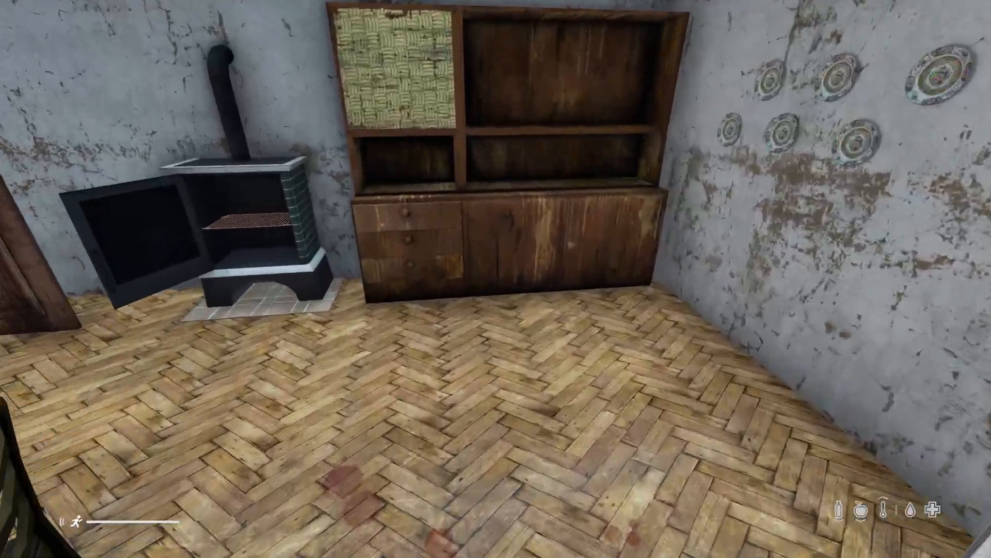
{"action": "mouse_move", "coordinate": [496, 279]}
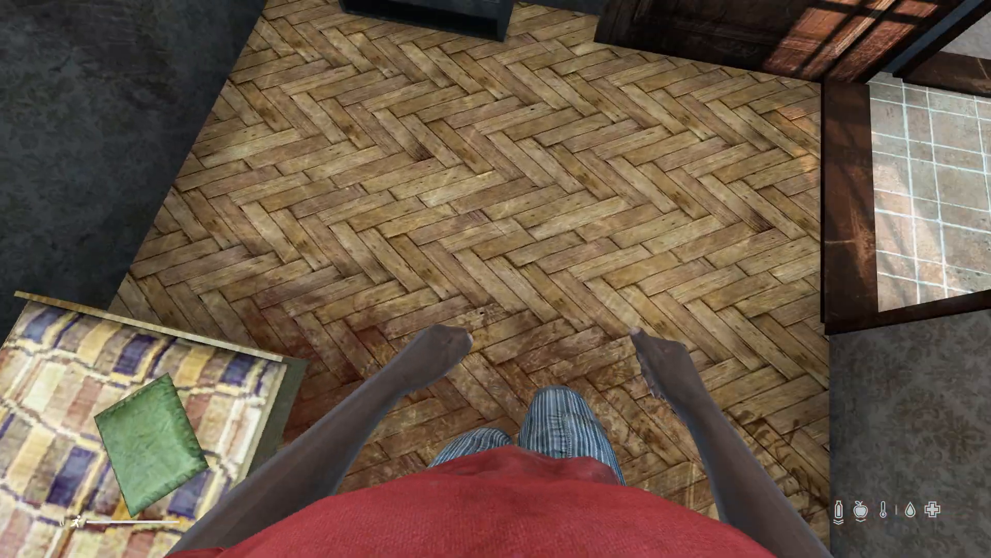
{"action": "mouse_move", "coordinate": [496, 279]}
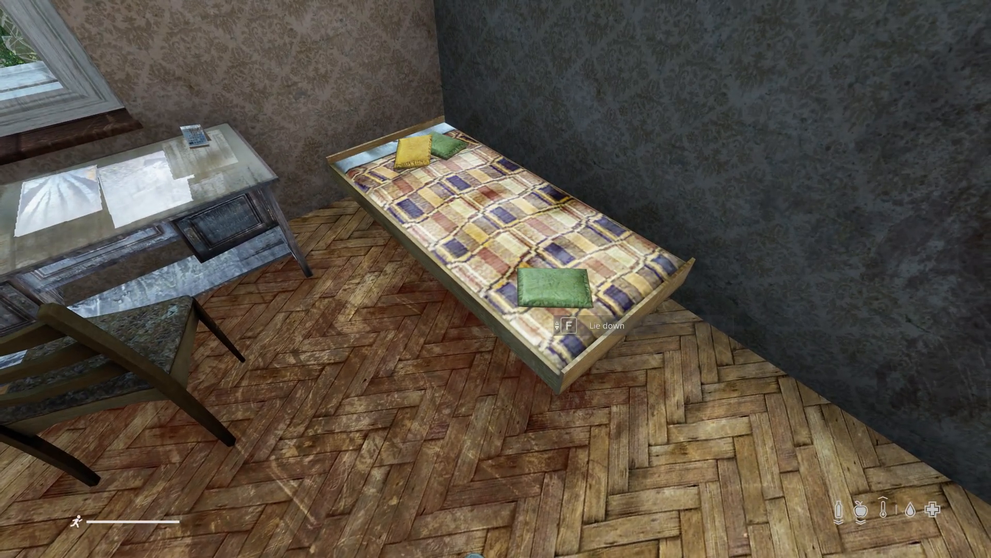
Equip the wrench while standing at the broken kitchen sink
{"action": "key", "text": "f"}
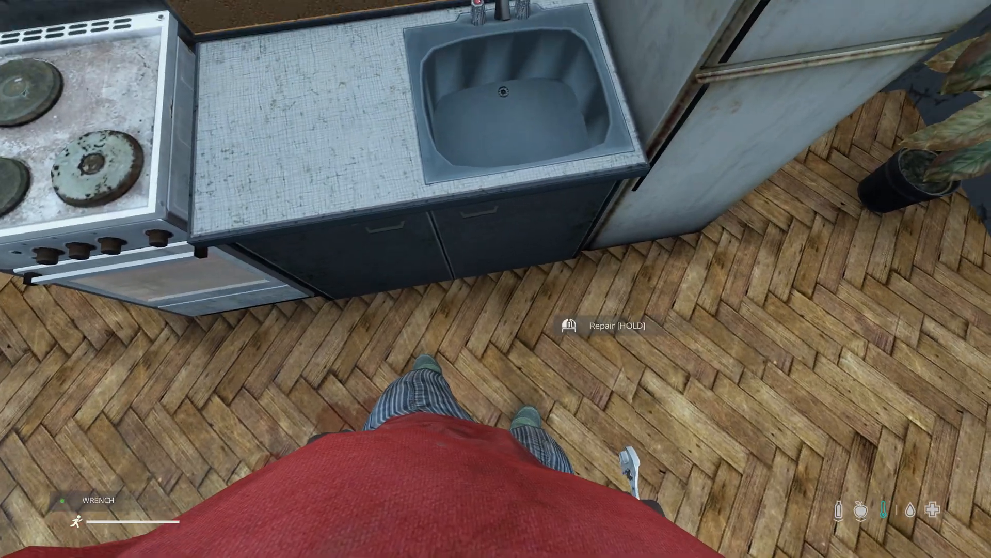
Repair the kitchen sink, drink from it, and fill the plastic bottle there
{"action": "key", "text": "Tab"}
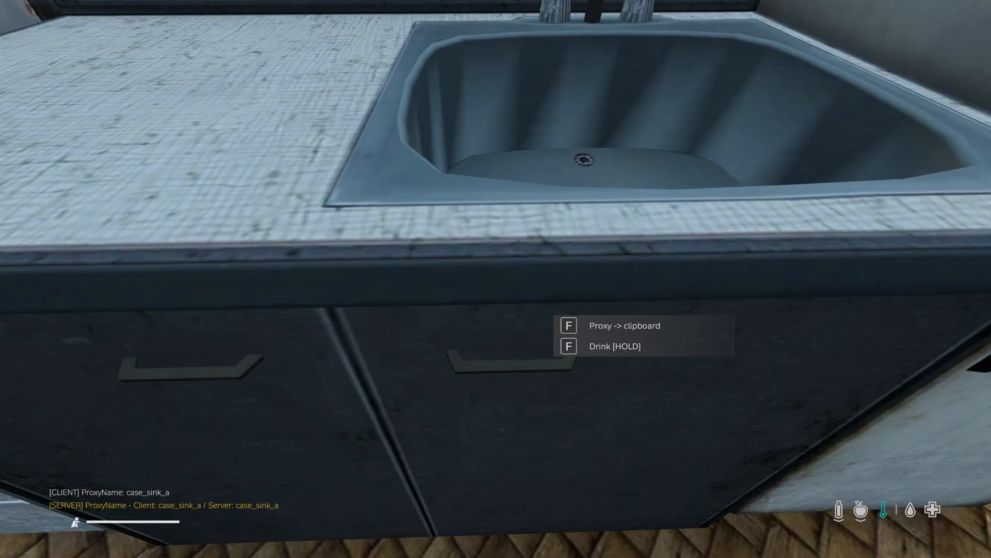
{"action": "key", "text": "f"}
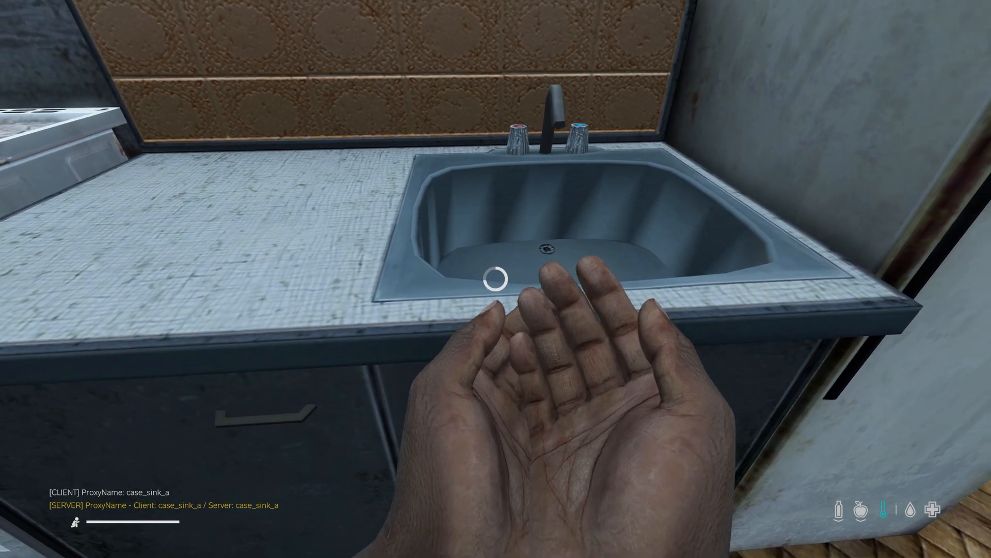
{"action": "key", "text": "tab"}
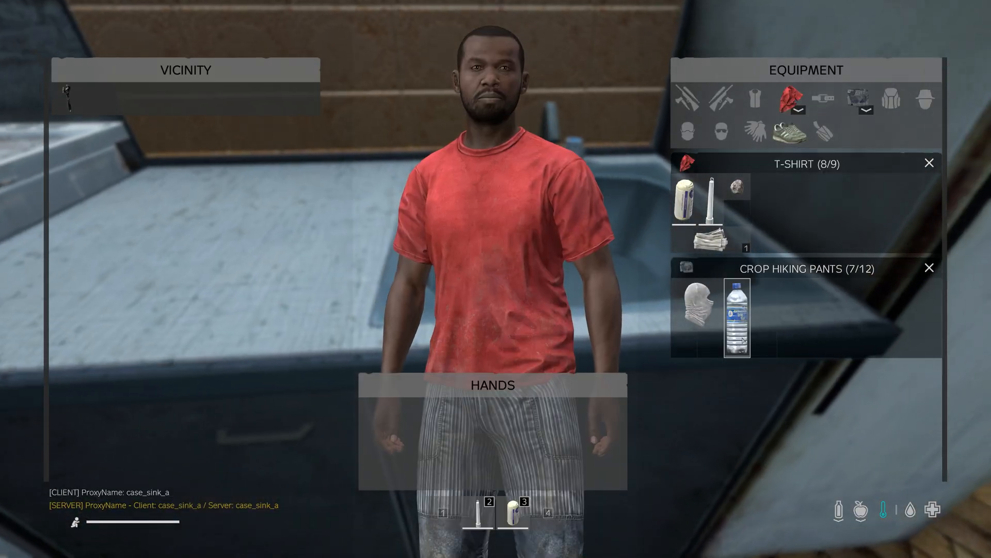
{"action": "key", "text": "Tab"}
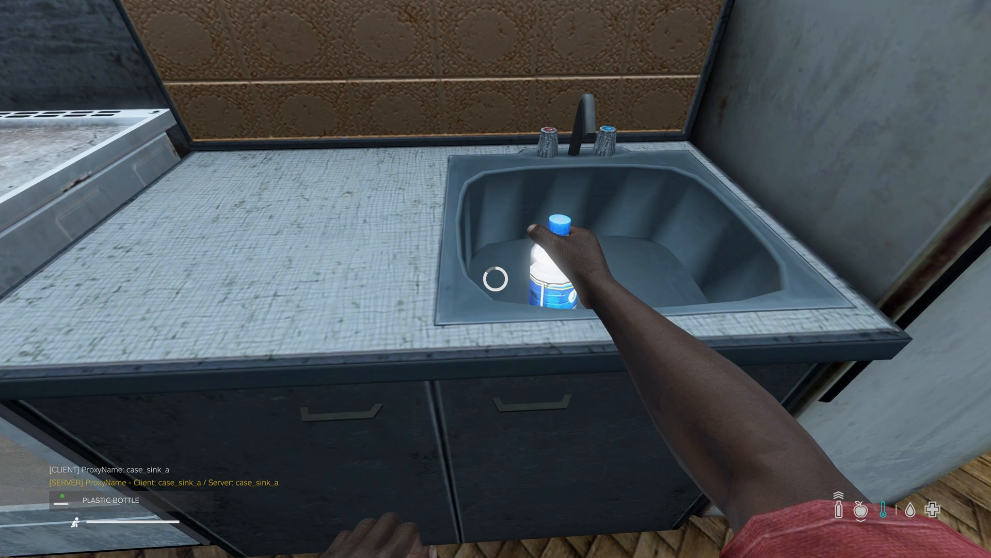
{"action": "key", "text": "tab"}
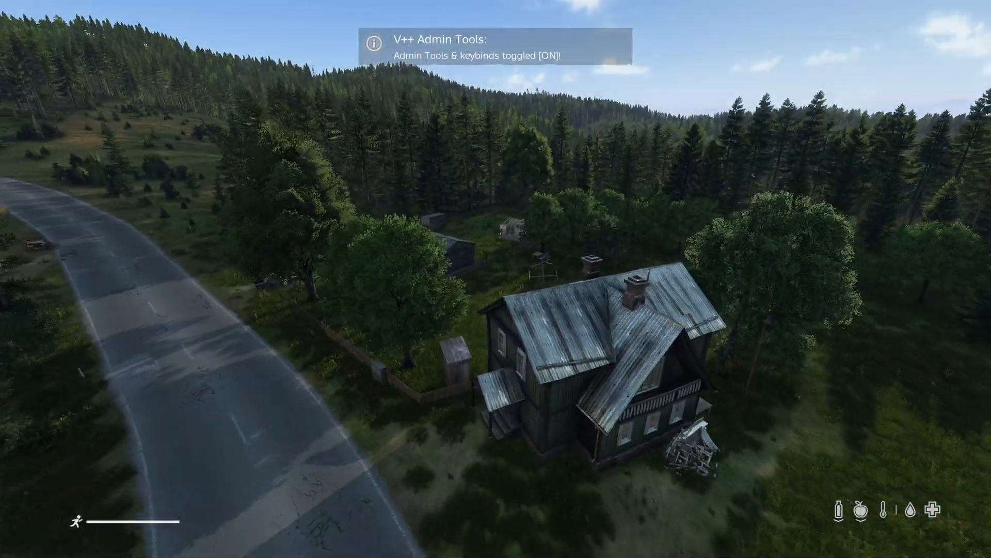
Switch from DayZ to ZenProxyFrameworkConfig.json in Notepad++
{"action": "left_click", "coordinate": [20, 541]}
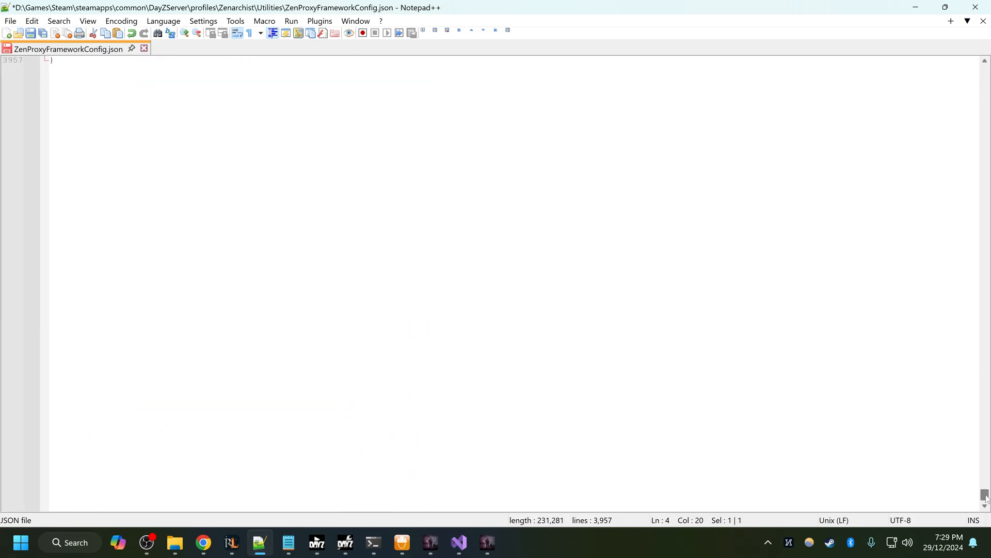
Highlight every locker_closed_v2 occurrence in the HouseProxyData list
{"action": "double_click", "coordinate": [144, 165]}
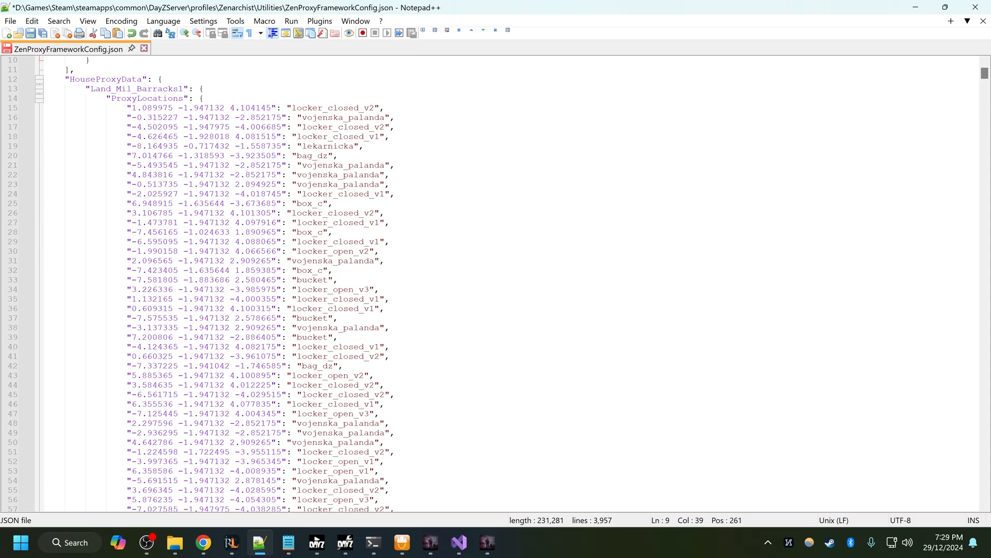
{"action": "double_click", "coordinate": [135, 88]}
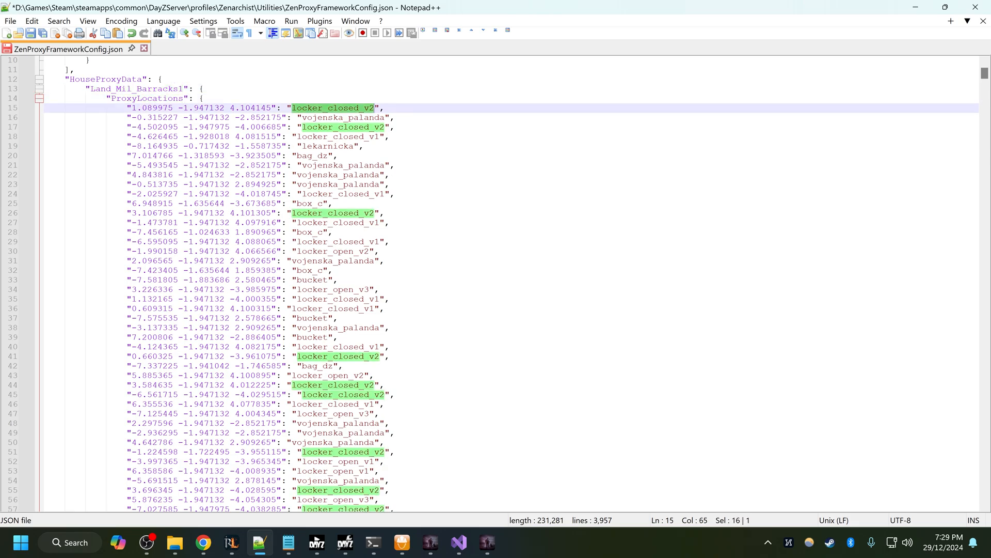
{"action": "scroll", "scroll_direction": "down", "scroll_amount": 3}
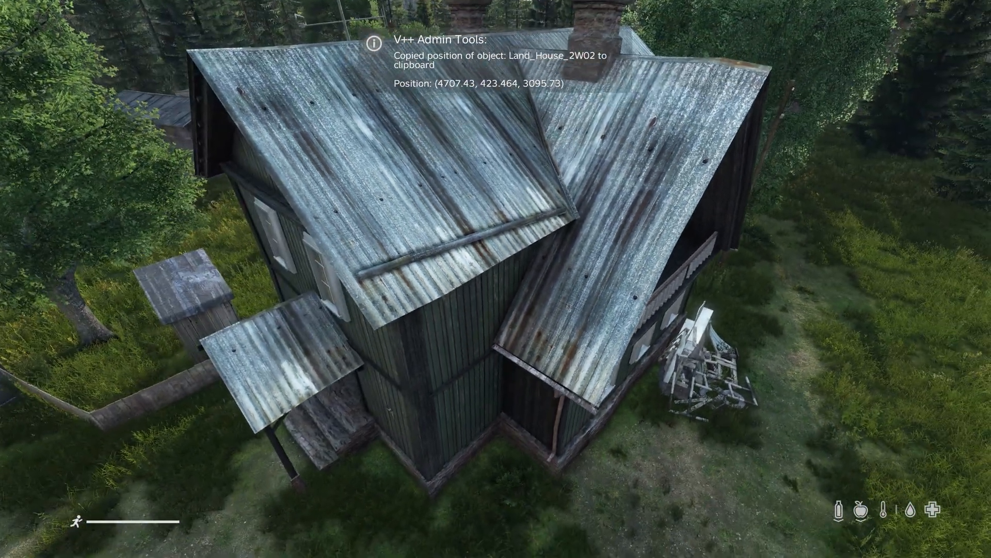
Copy the Land_House_2W02 position with admin tools and teleport into the house
{"action": "left_click", "coordinate": [19, 542]}
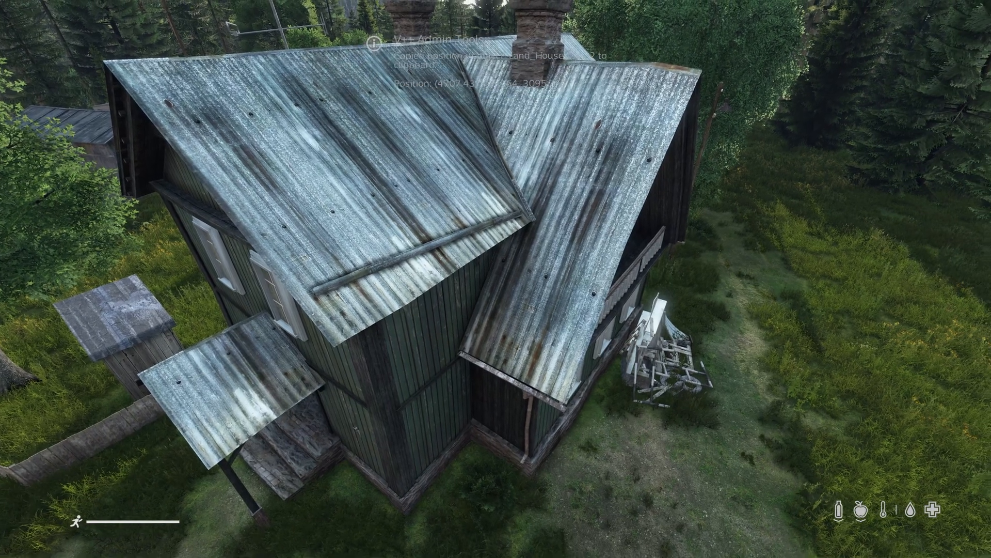
{"action": "left_click", "coordinate": [486, 543]}
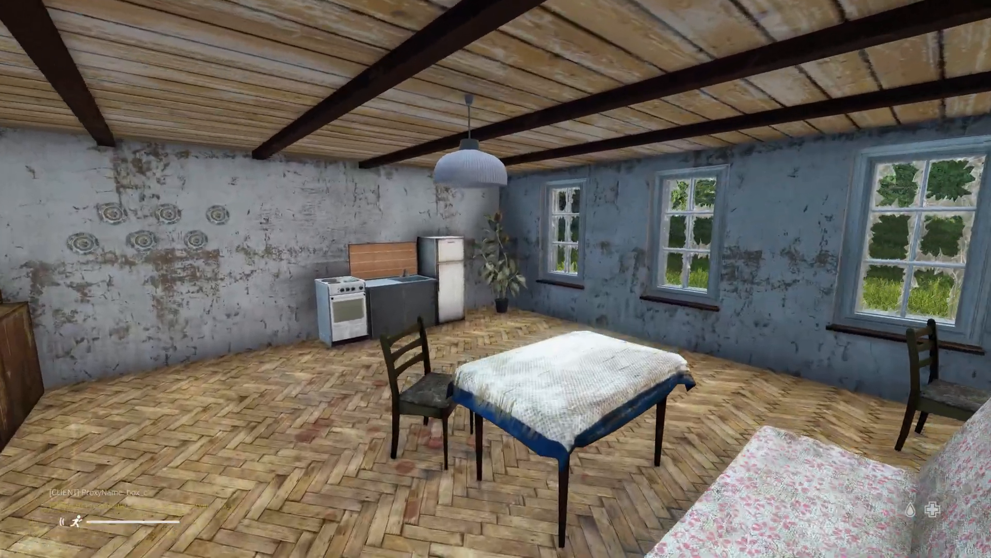
{"action": "mouse_move", "coordinate": [496, 279]}
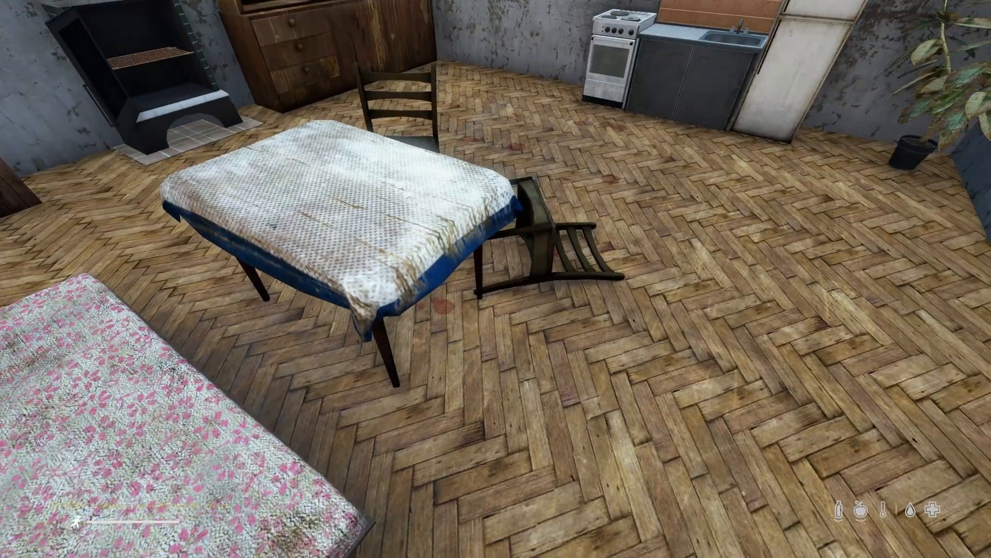
{"action": "mouse_move", "coordinate": [496, 279]}
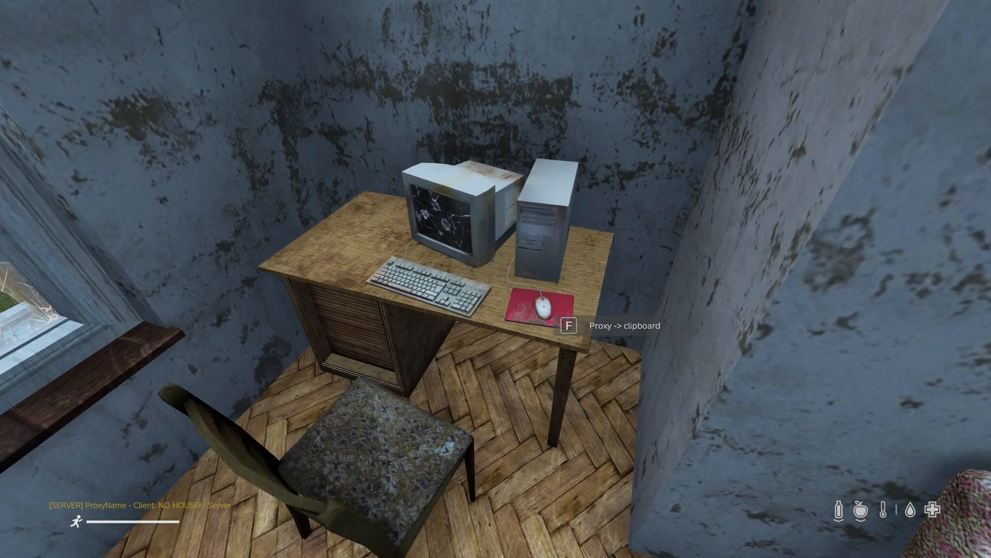
Copy the computer desk's room-relative position to the clipboard
{"action": "key", "text": "f"}
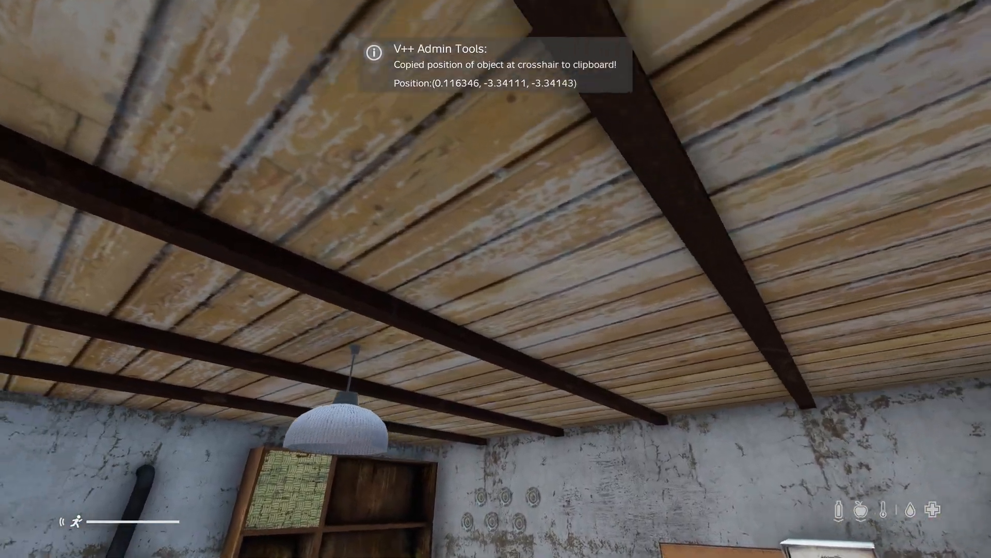
{"action": "mouse_move", "coordinate": [496, 279]}
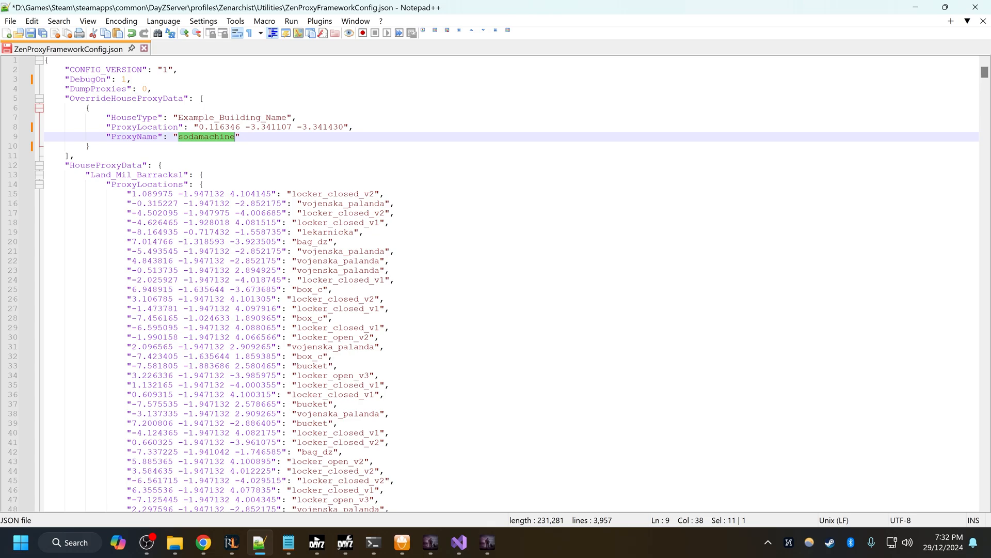
Rename the override proxy to computer_desk and set HouseType to Land_House_2W02
{"action": "type", "text": "computerdesk"}
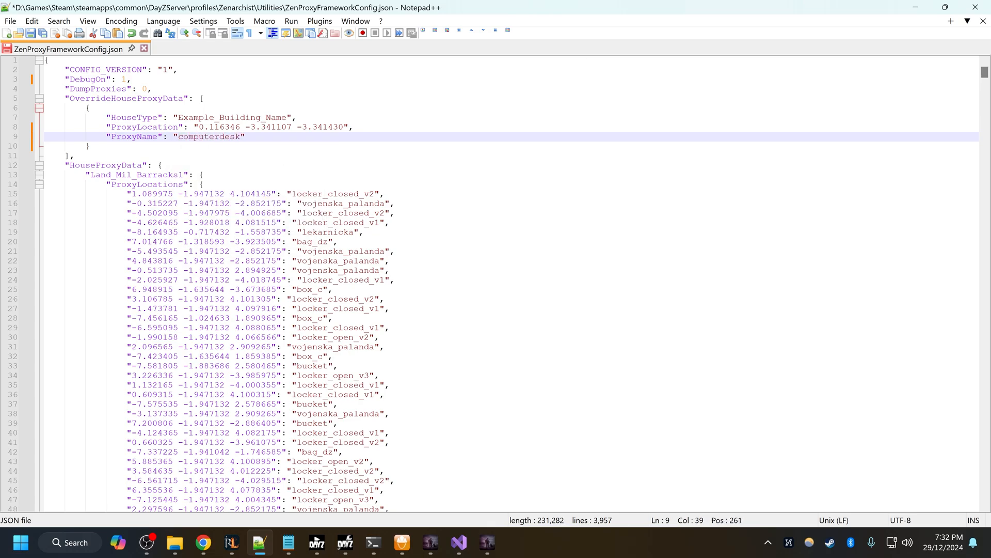
{"action": "type", "text": "_"}
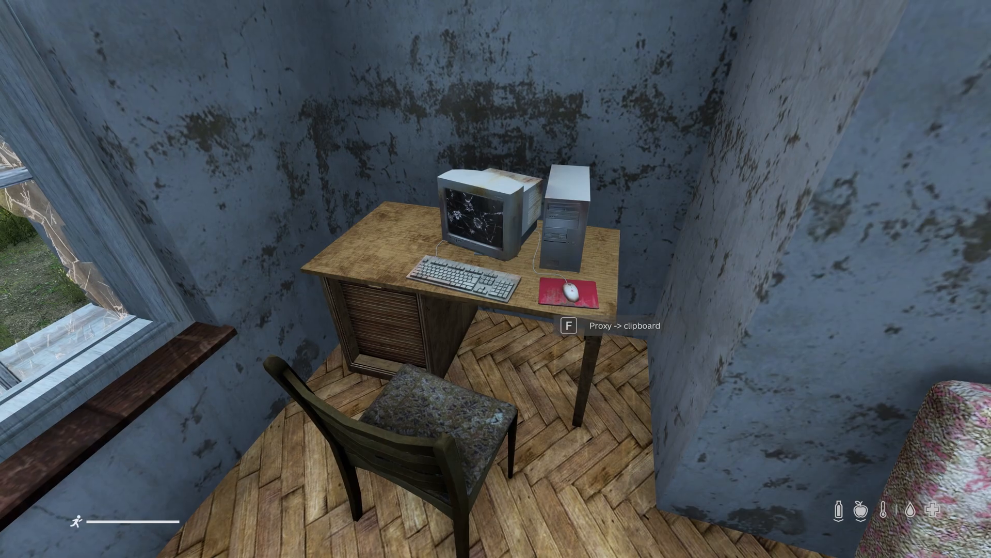
{"action": "key", "text": "f"}
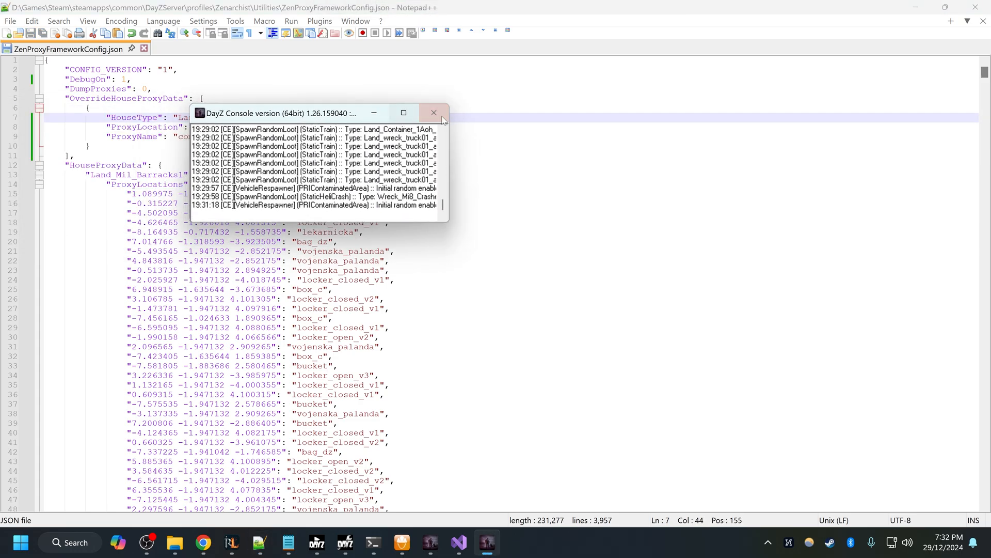
Close the DayZ console window and copy the finished override entry
{"action": "left_click", "coordinate": [434, 113]}
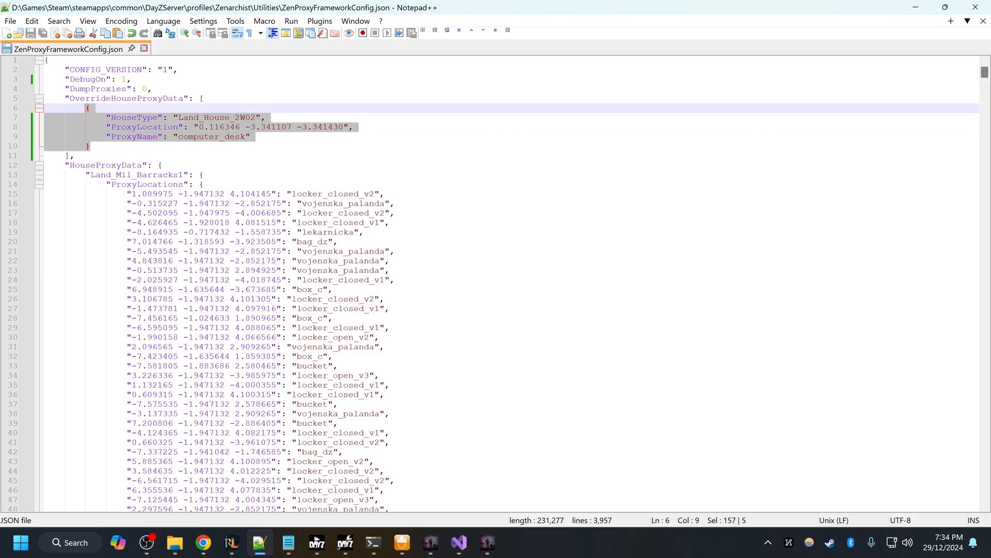
{"action": "key", "text": "ctrl+v"}
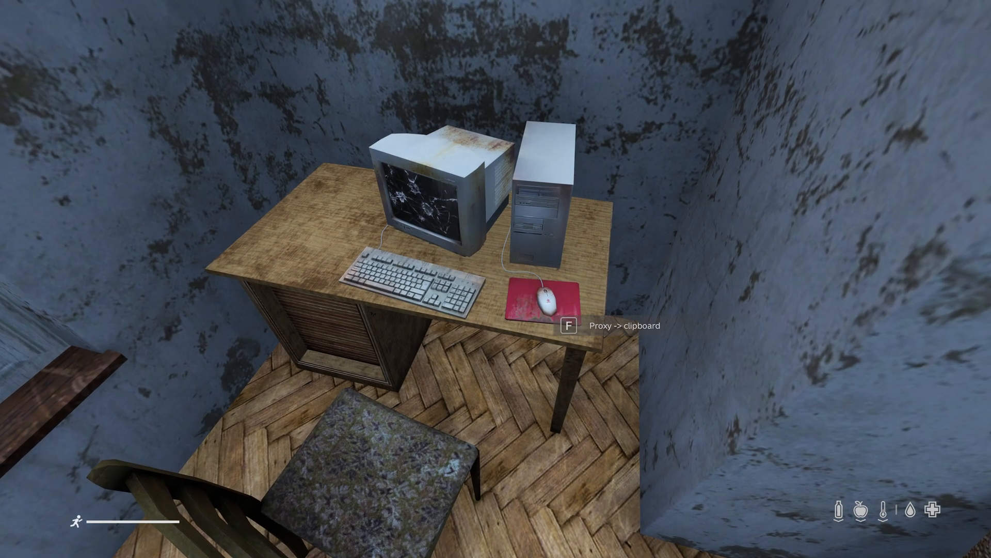
Copy the computer desk's proxy position and orientation with 'Proxy -> clipboard'
{"action": "key", "text": "f"}
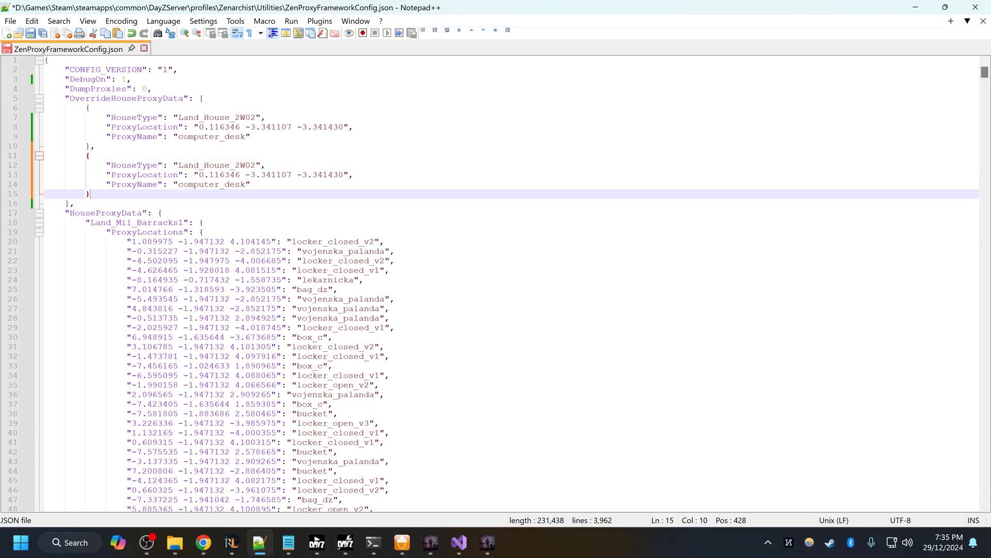
Paste the new desk coordinates into the second entry's ProxyLocation
{"action": "key", "text": "enter"}
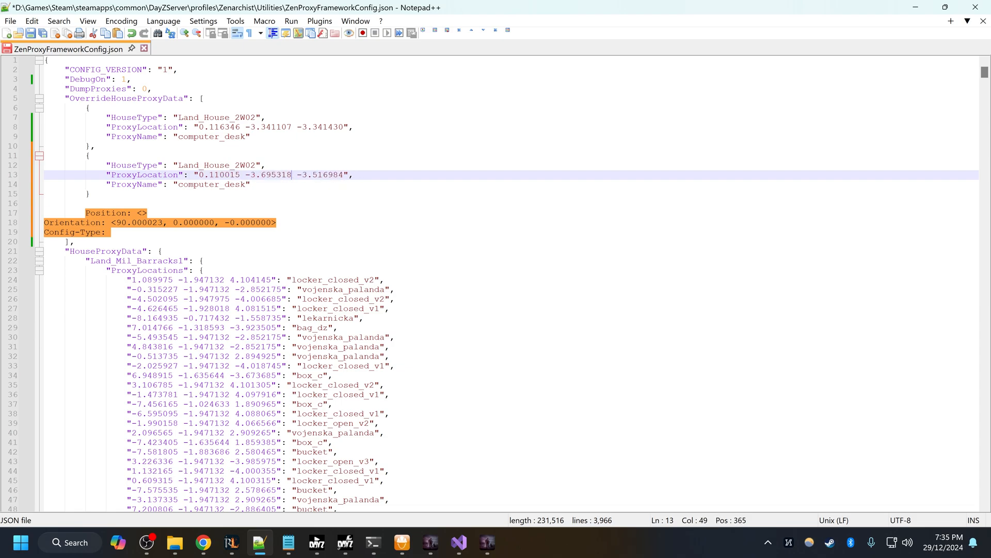
{"action": "left_click", "coordinate": [487, 541]}
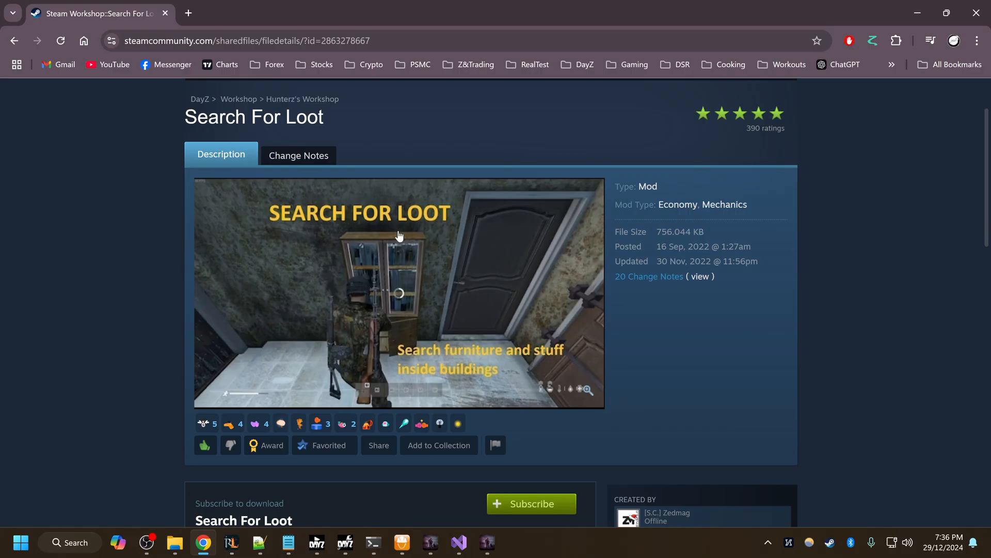
Scroll the Search For Loot Workshop page, then bring up the DayZ server console window
{"action": "scroll", "scroll_direction": "down", "scroll_amount": 3}
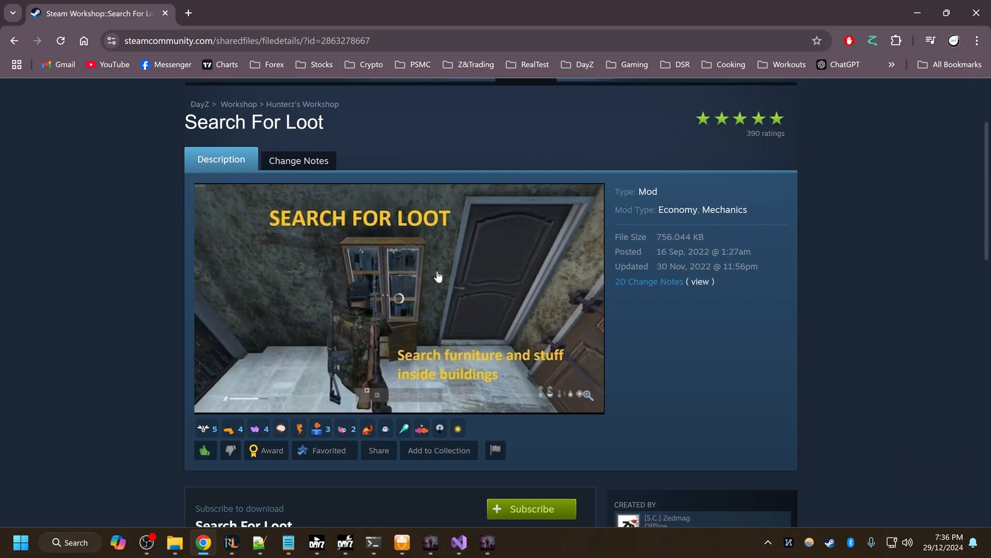
{"action": "left_click", "coordinate": [486, 541]}
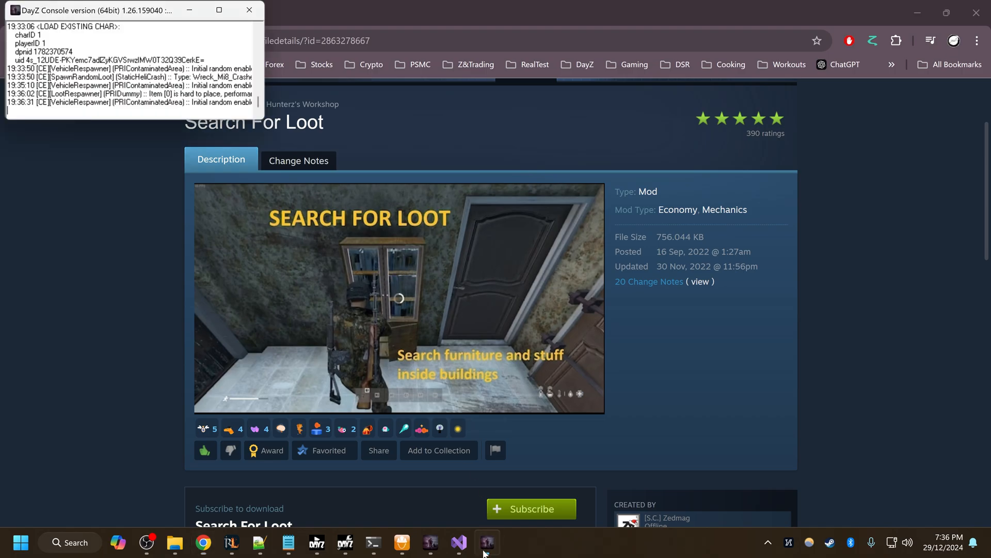
{"action": "left_click", "coordinate": [400, 547]}
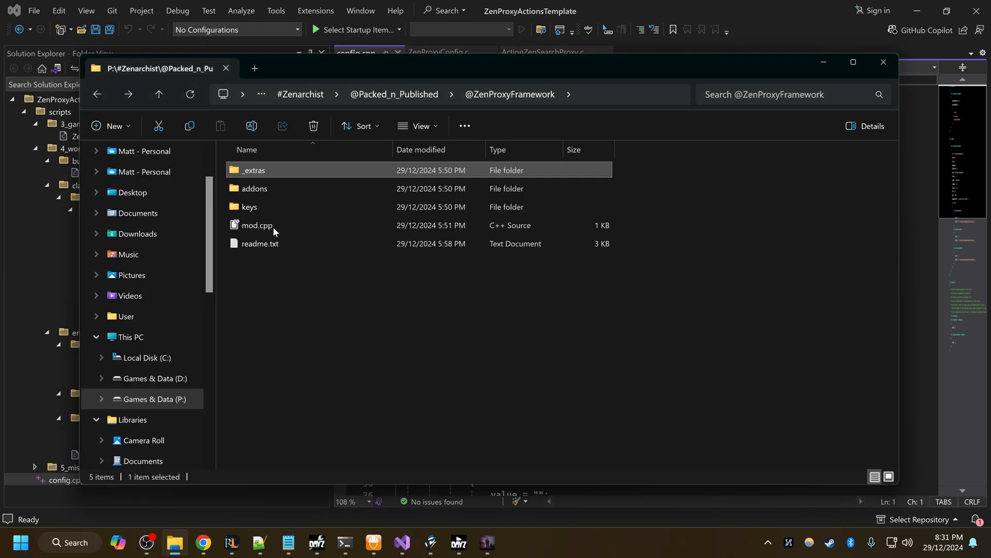
{"action": "double_click", "coordinate": [254, 170]}
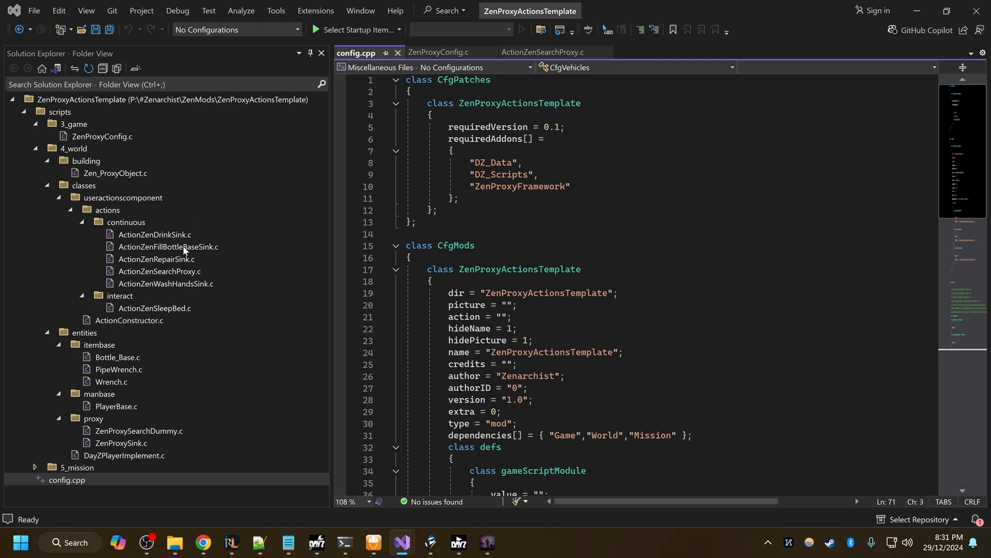
{"action": "left_click", "coordinate": [155, 234]}
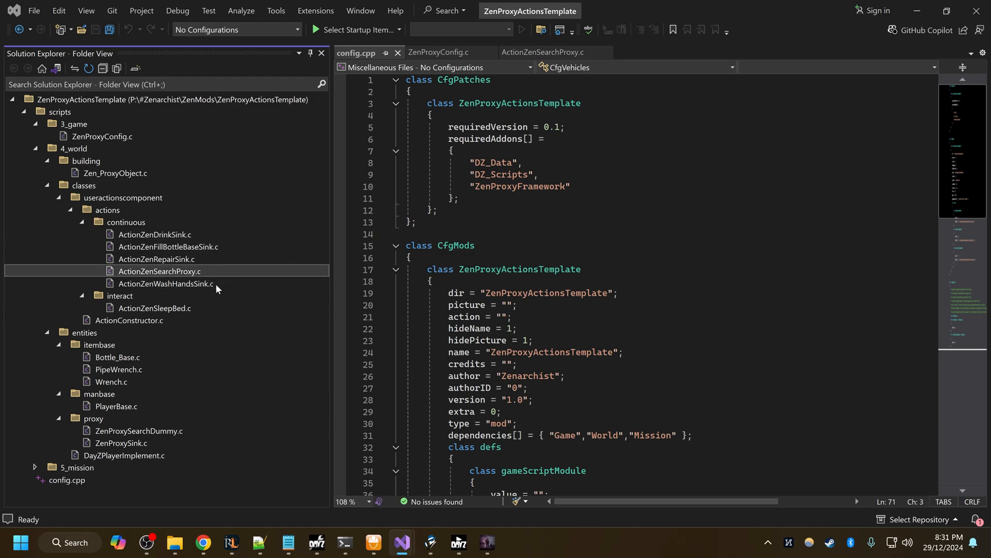
{"action": "mouse_move", "coordinate": [181, 218]}
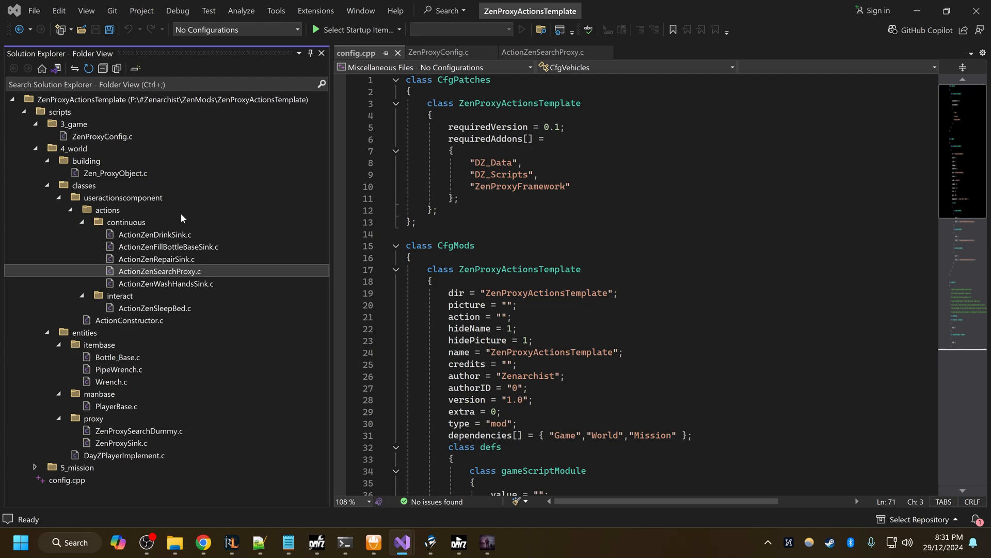
{"action": "left_click", "coordinate": [155, 308]}
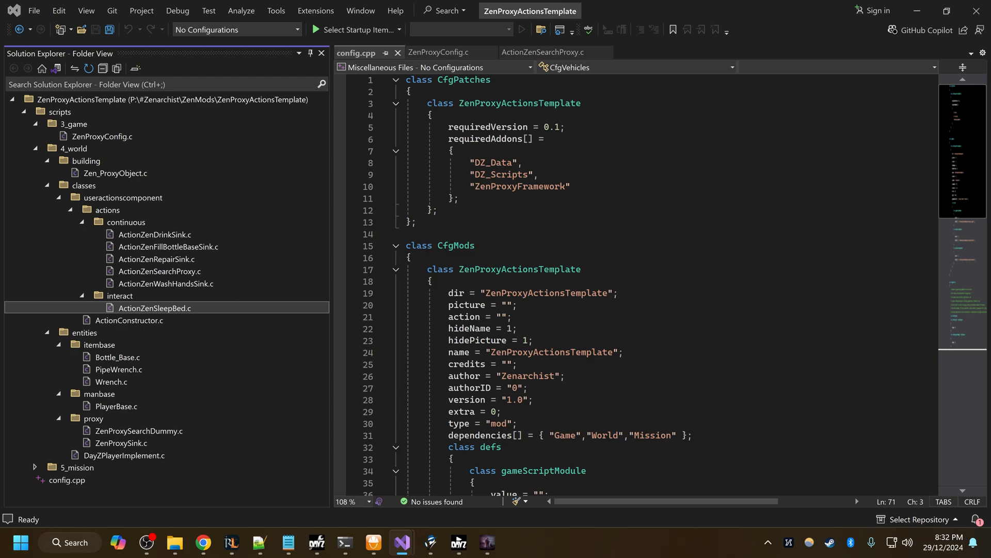
{"action": "left_click", "coordinate": [568, 186]}
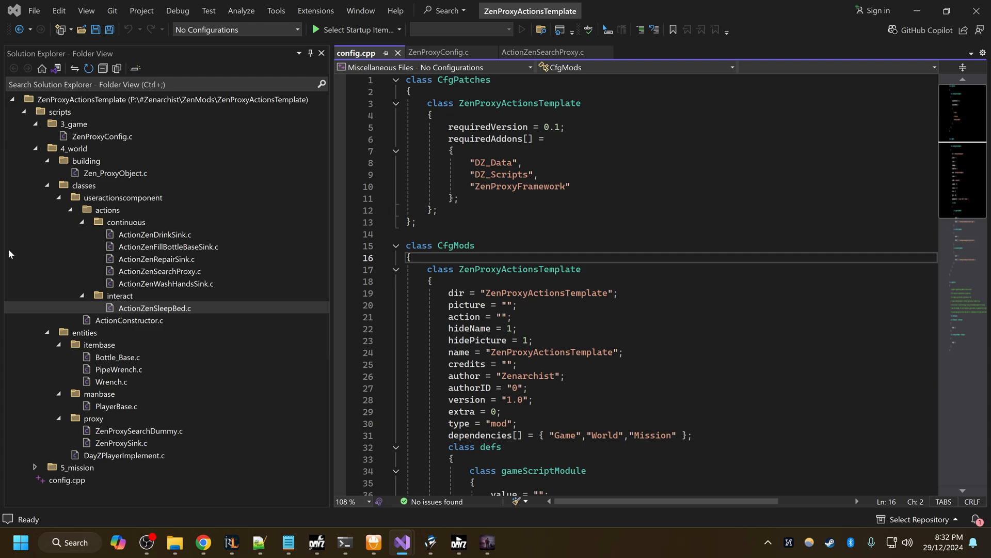
{"action": "mouse_move", "coordinate": [143, 215]}
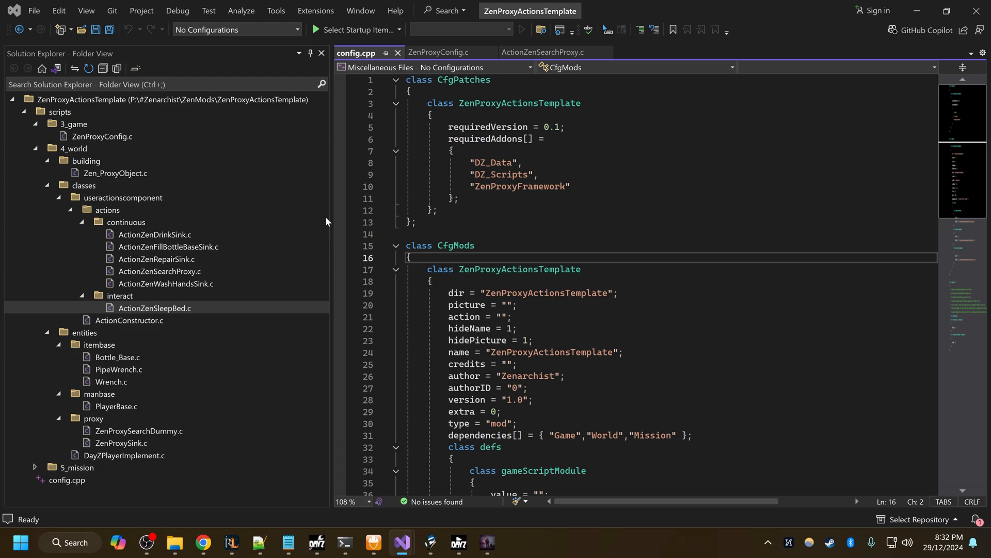
{"action": "mouse_move", "coordinate": [134, 159]}
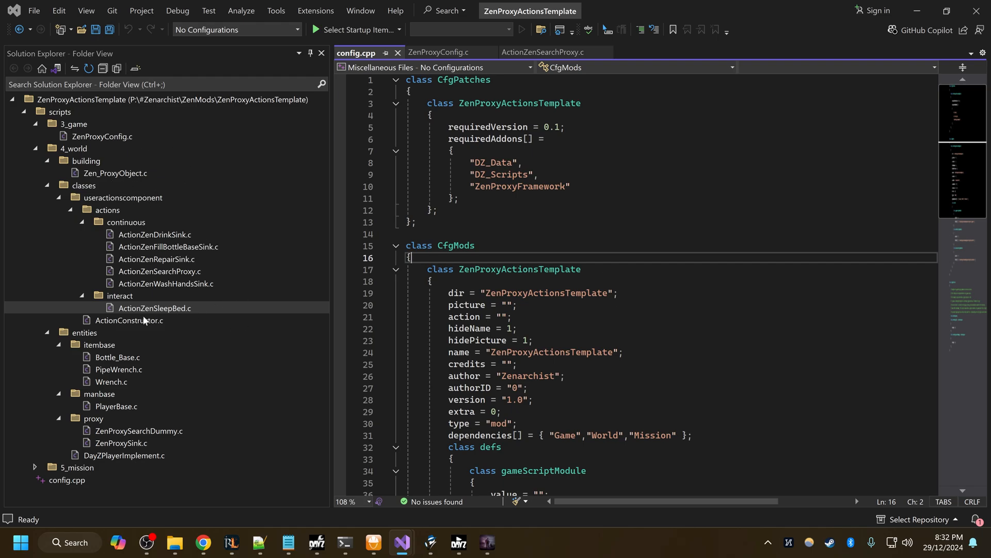
{"action": "mouse_move", "coordinate": [155, 328]}
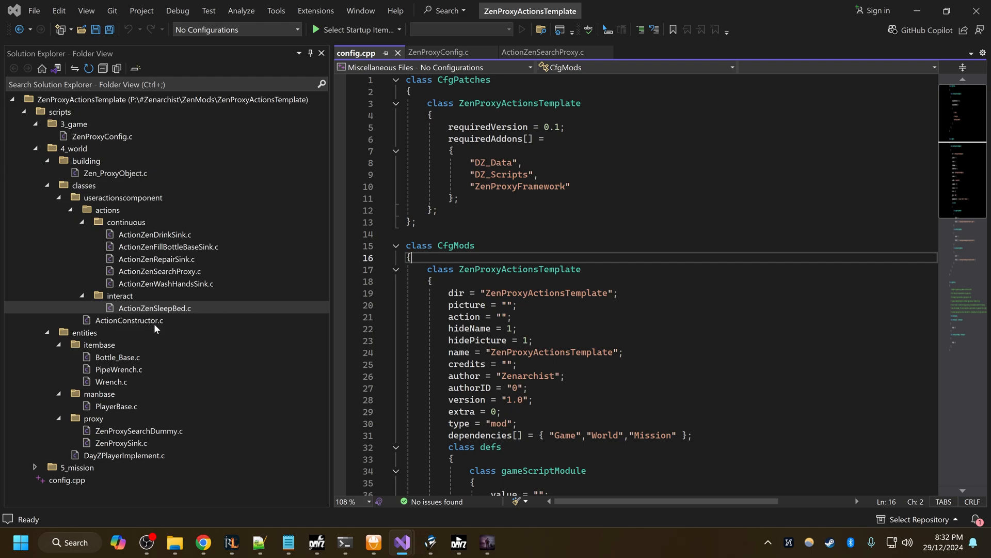
Open ActionConstructor.c and ActionZenRepairSink.c, then switch to the framework's ActionBase.c
{"action": "double_click", "coordinate": [129, 321]}
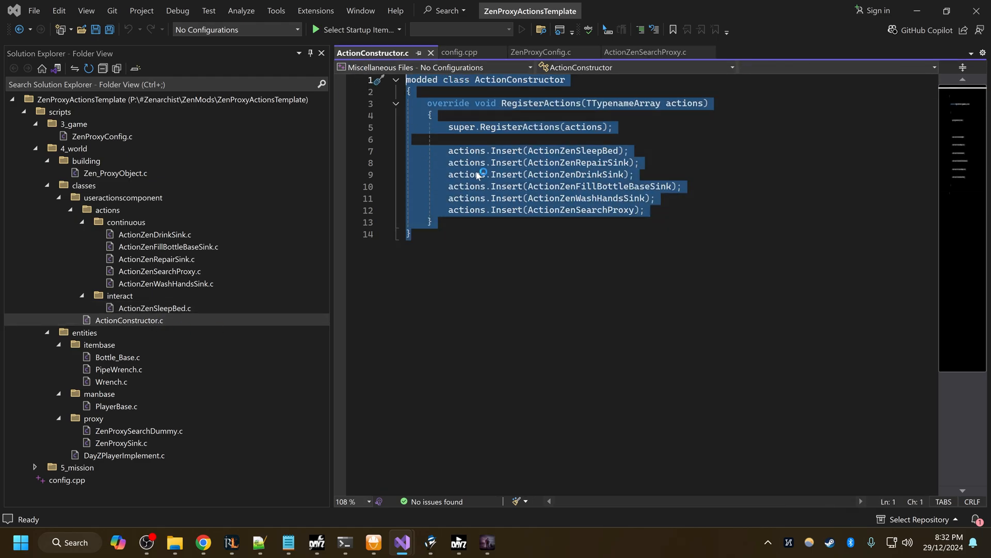
{"action": "left_click", "coordinate": [449, 139]}
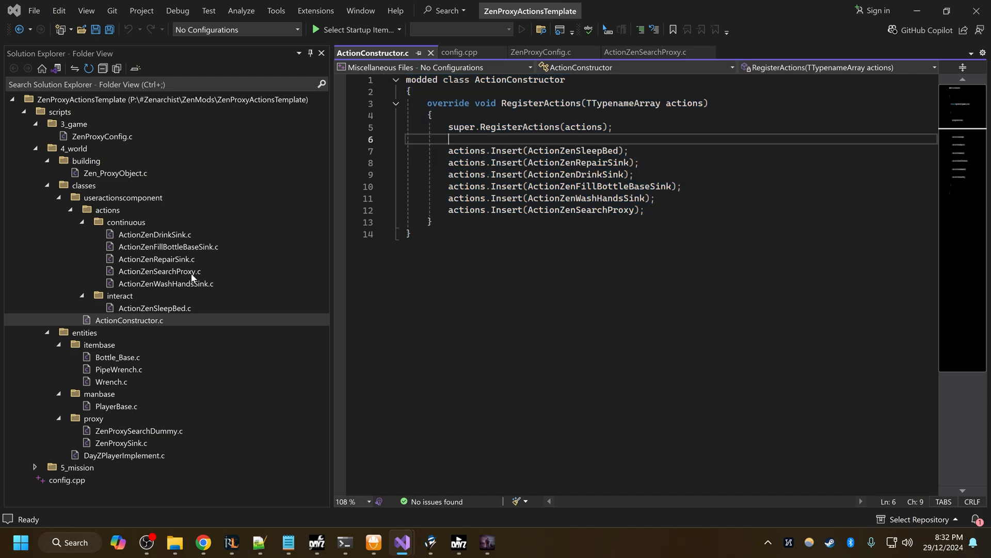
{"action": "double_click", "coordinate": [157, 262]}
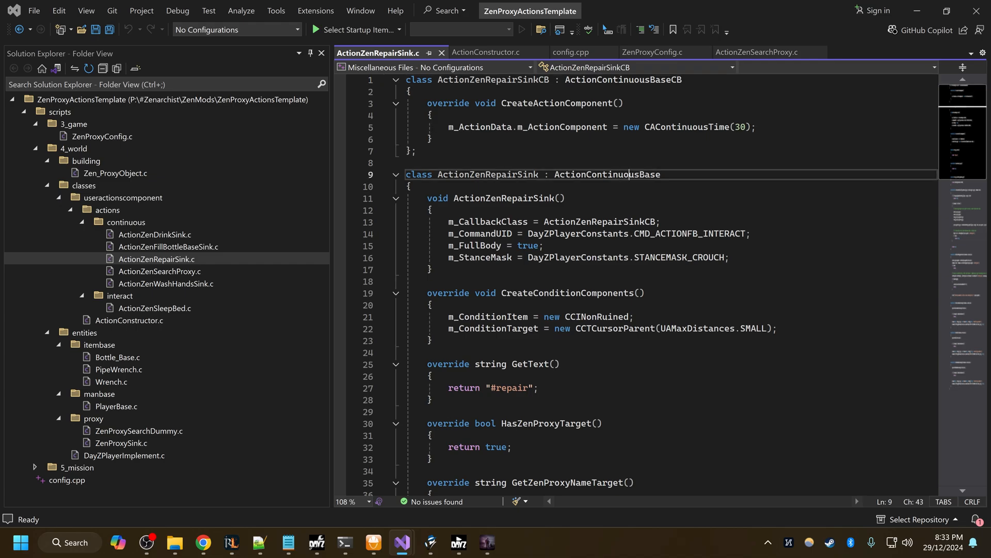
{"action": "double_click", "coordinate": [606, 175]}
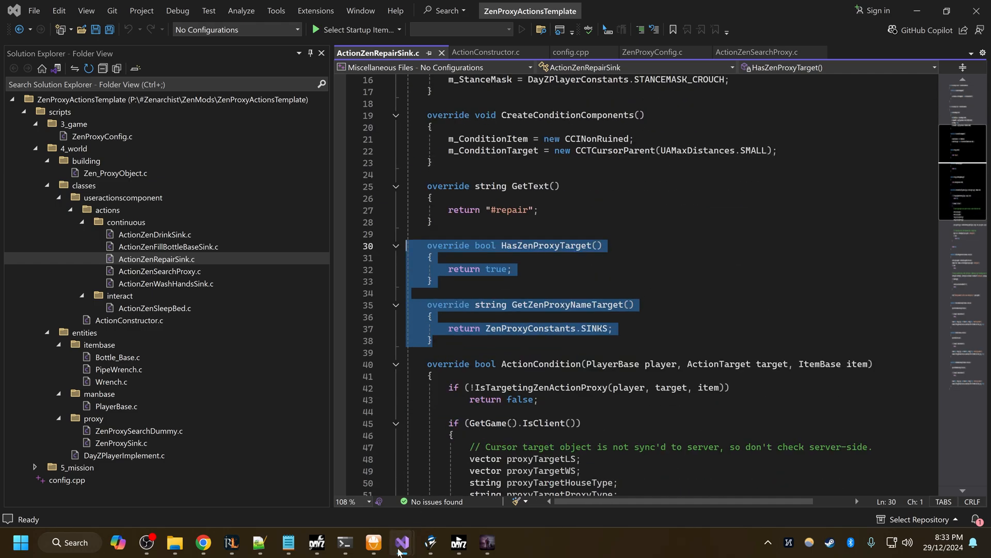
{"action": "left_click", "coordinate": [401, 546]}
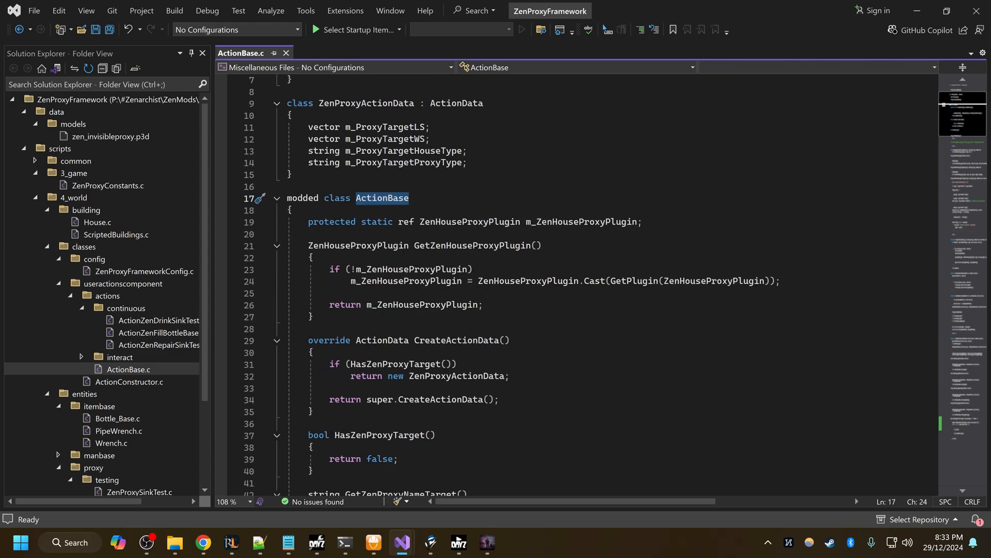
Highlight HasZenProxyTarget, its true return value, and GetZenProxyNameTarget in ActionZenRepairSink.c
{"action": "scroll", "scroll_direction": "down", "scroll_amount": 3}
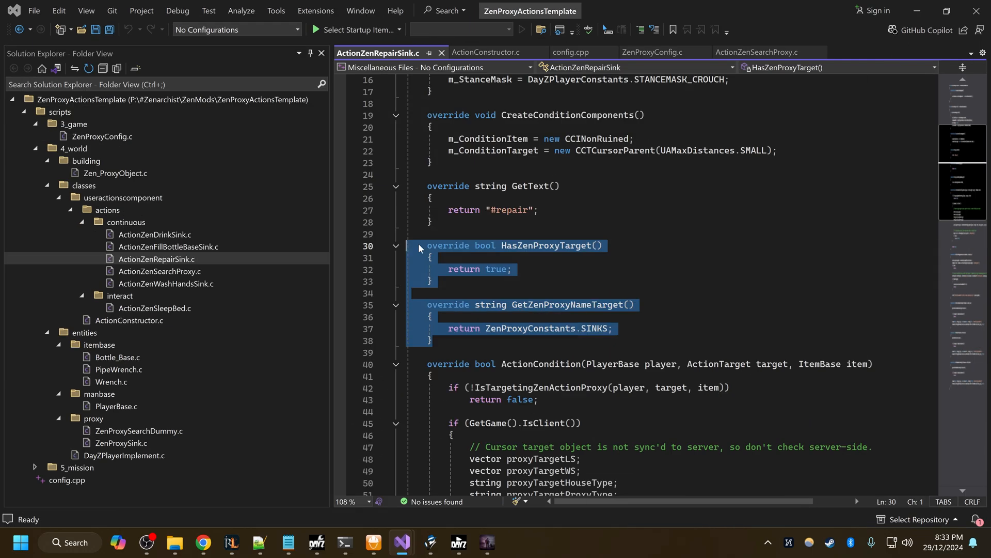
{"action": "double_click", "coordinate": [497, 268]}
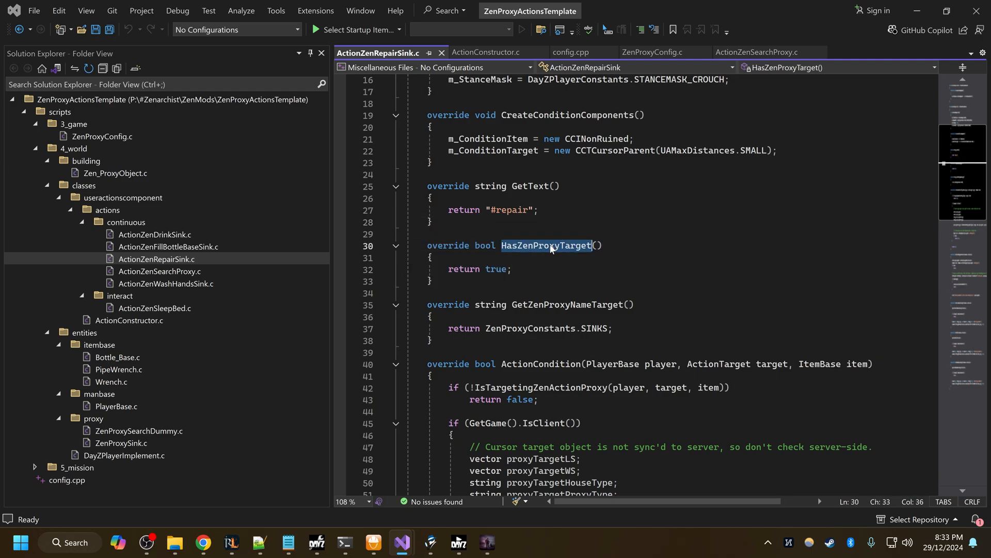
{"action": "left_click", "coordinate": [501, 269]}
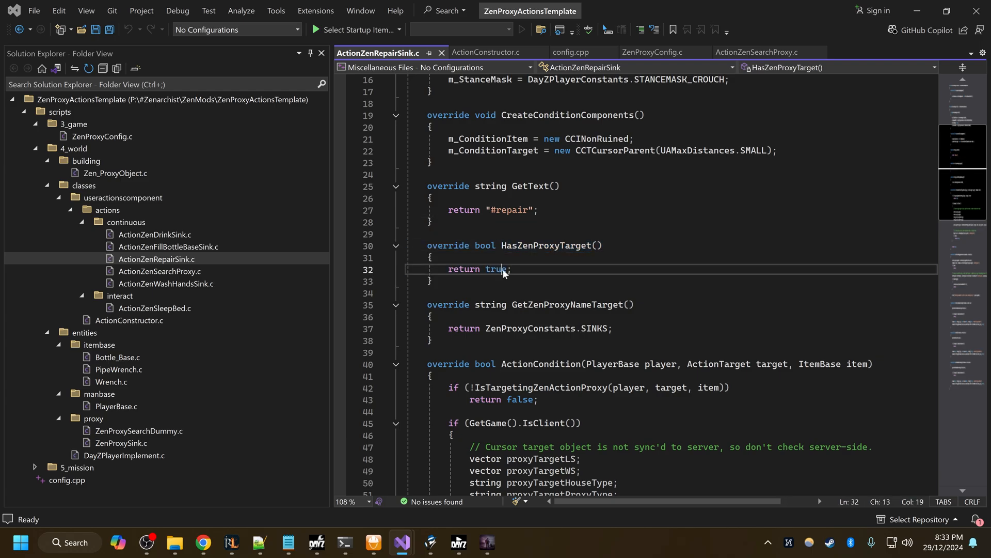
{"action": "double_click", "coordinate": [496, 269]}
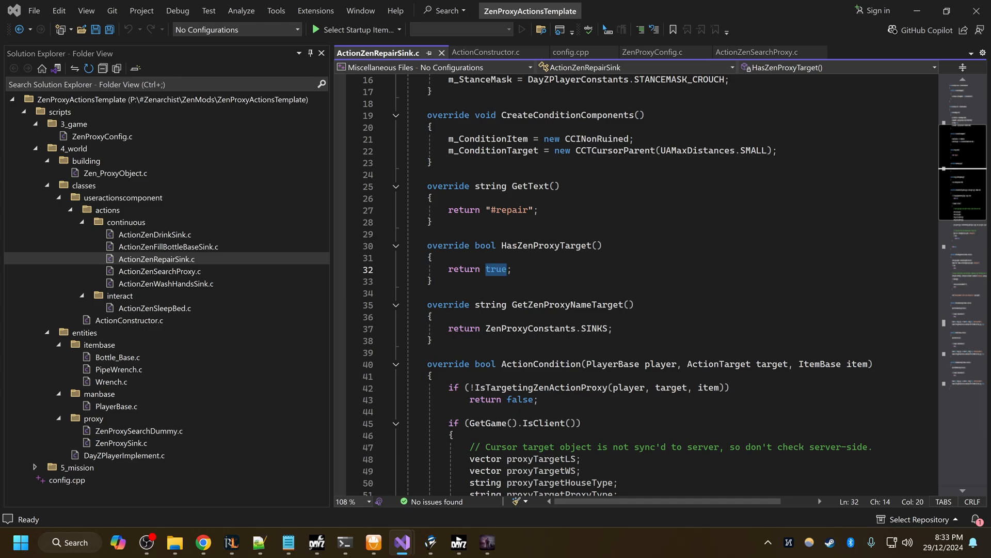
{"action": "double_click", "coordinate": [571, 304]}
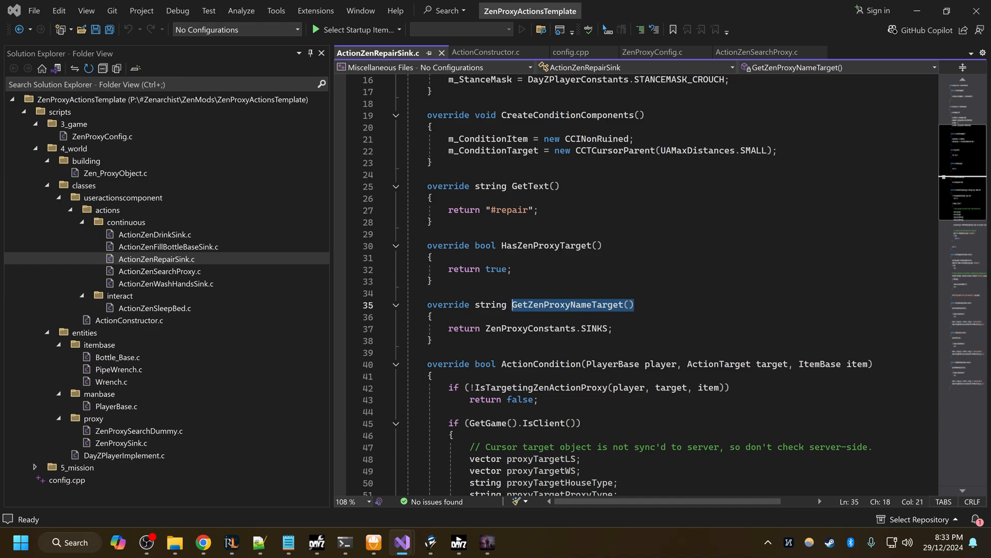
{"action": "double_click", "coordinate": [531, 328]}
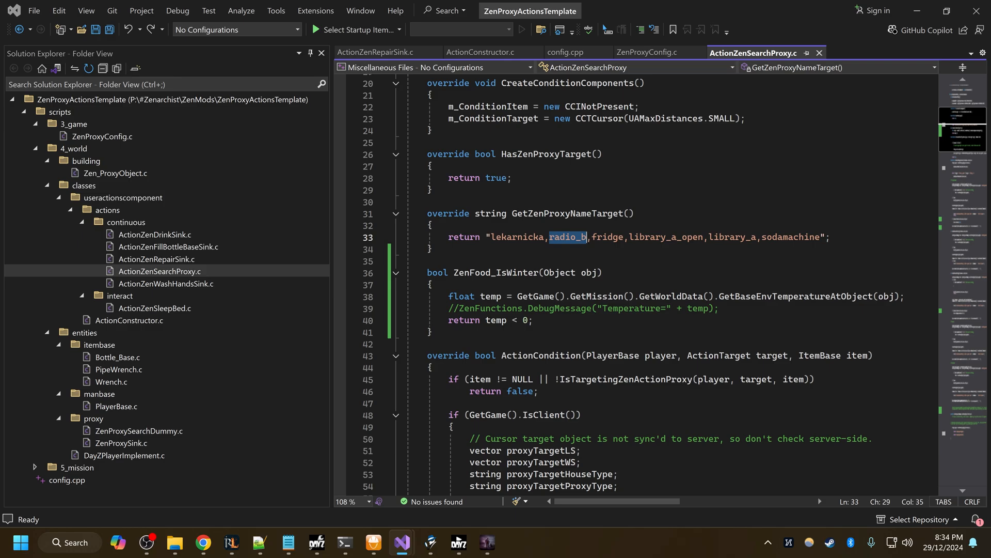
{"action": "mouse_move", "coordinate": [575, 242]}
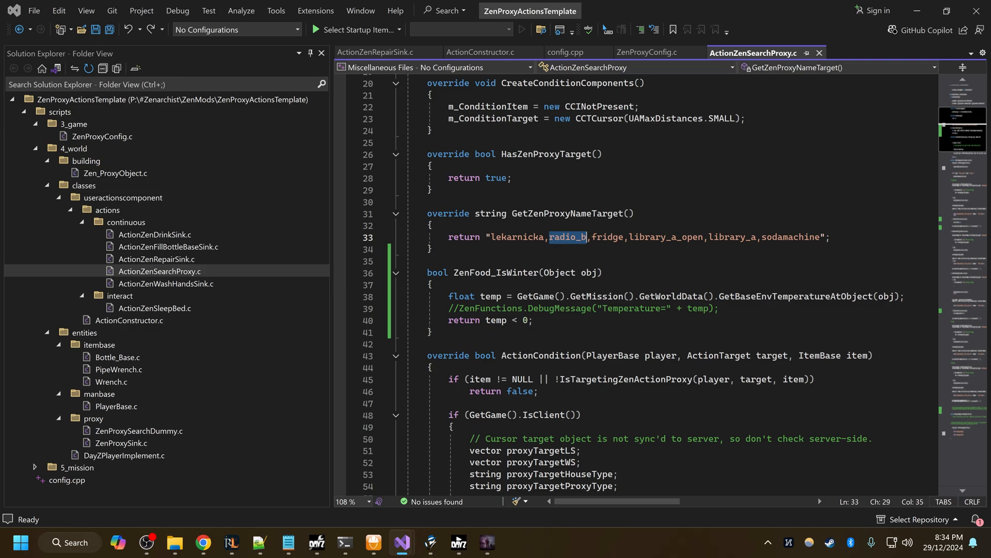
{"action": "double_click", "coordinate": [608, 236]}
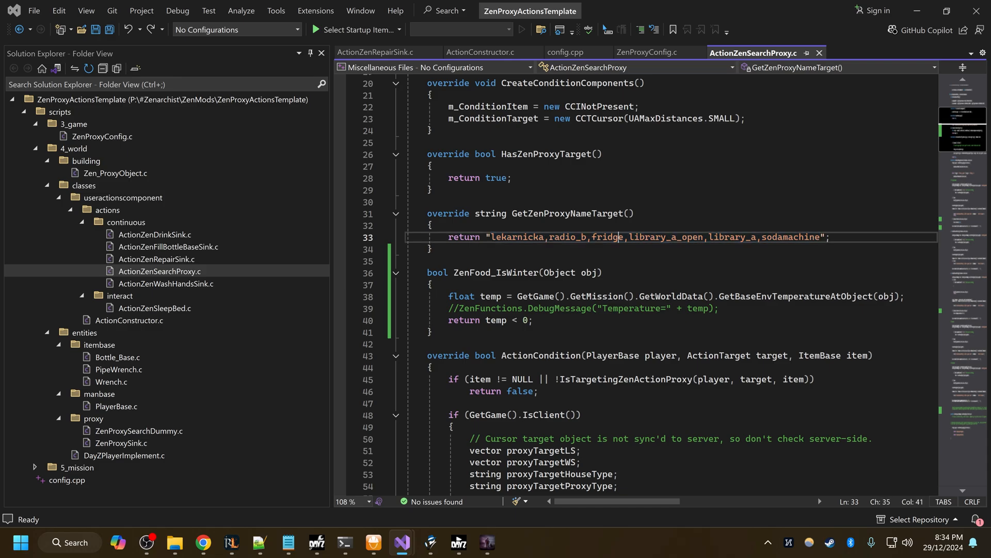
{"action": "left_click", "coordinate": [155, 260]}
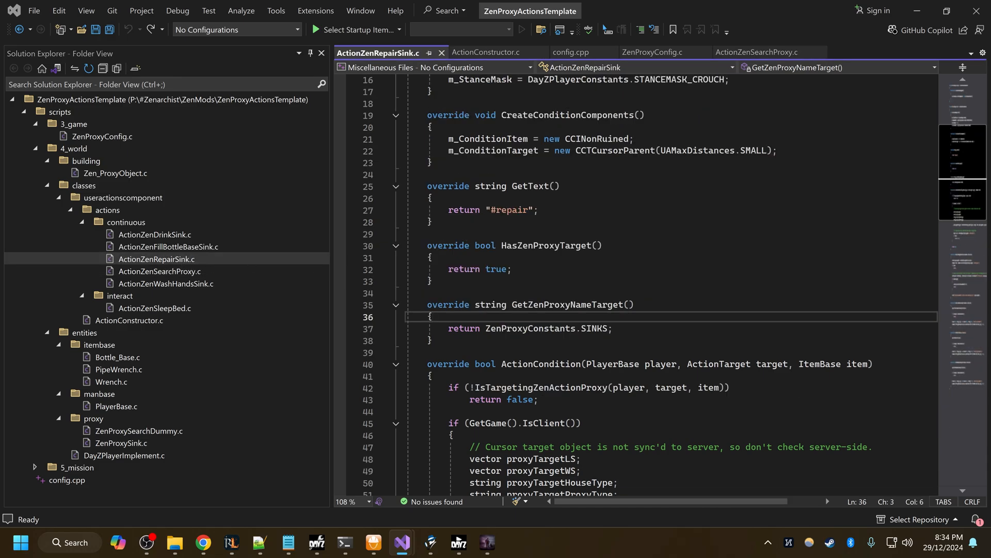
Inspect the SINKS constant in ZenProxyConstants.c, then return to the template's ActionZenRepairSink.c
{"action": "double_click", "coordinate": [594, 327]}
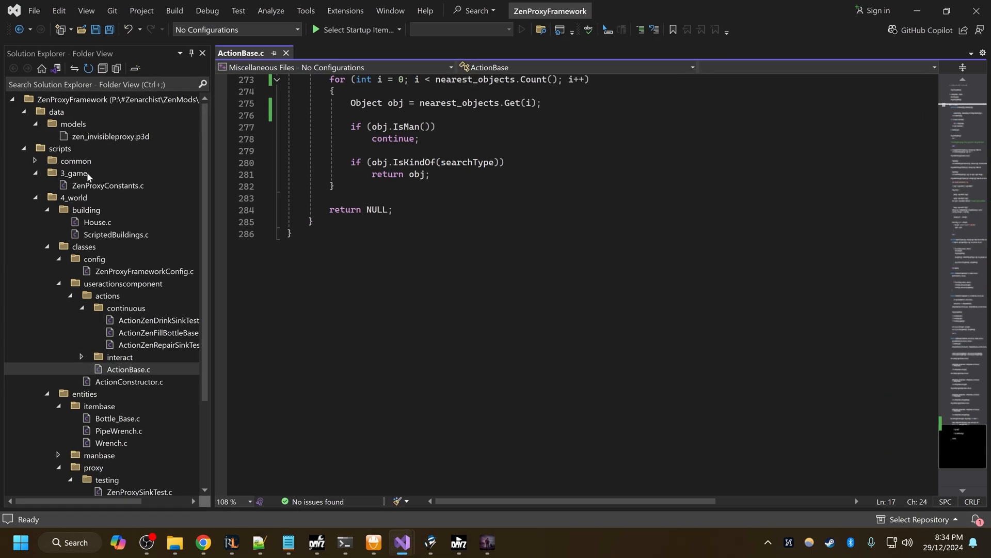
{"action": "double_click", "coordinate": [108, 185]}
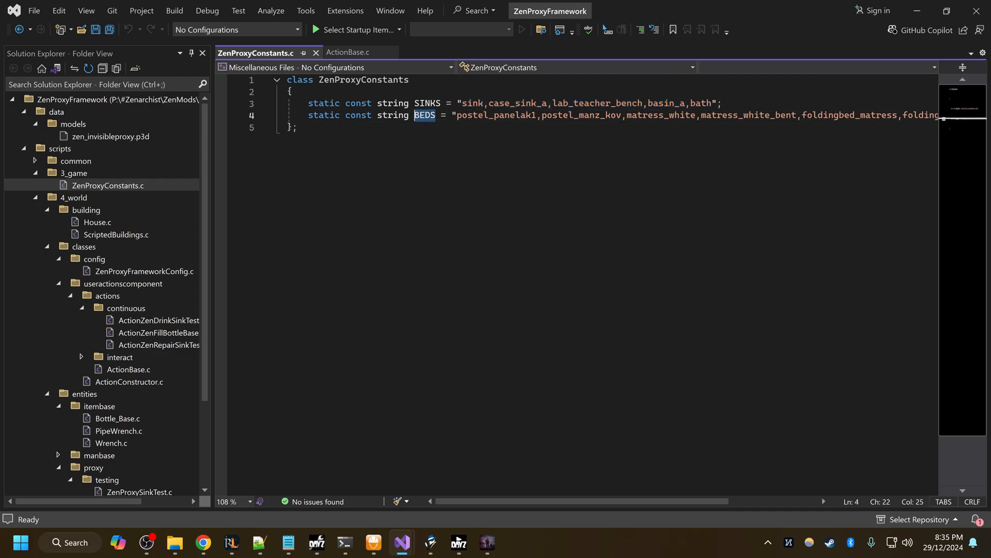
{"action": "left_click", "coordinate": [430, 103]}
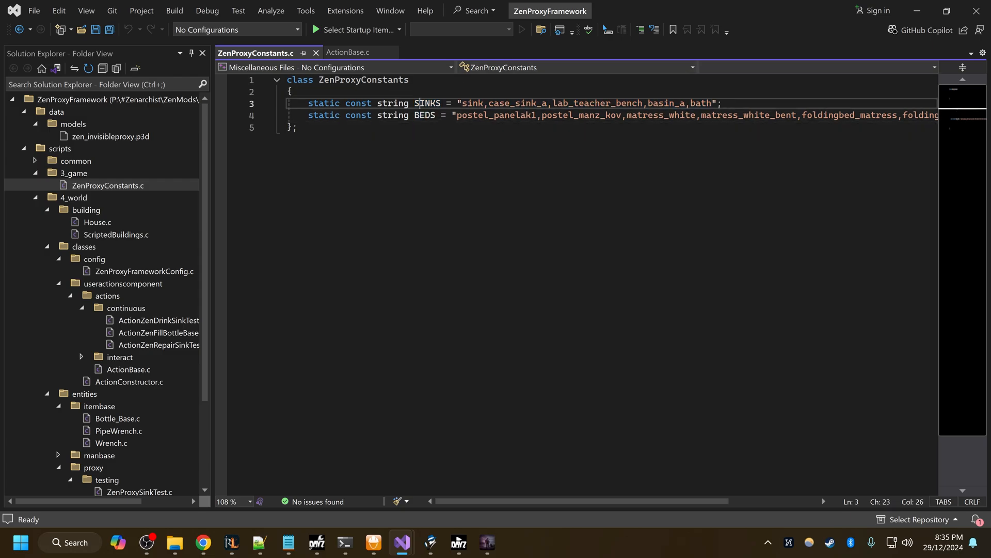
{"action": "left_click_drag", "start_coordinate": [462, 104], "coordinate": [711, 103]}
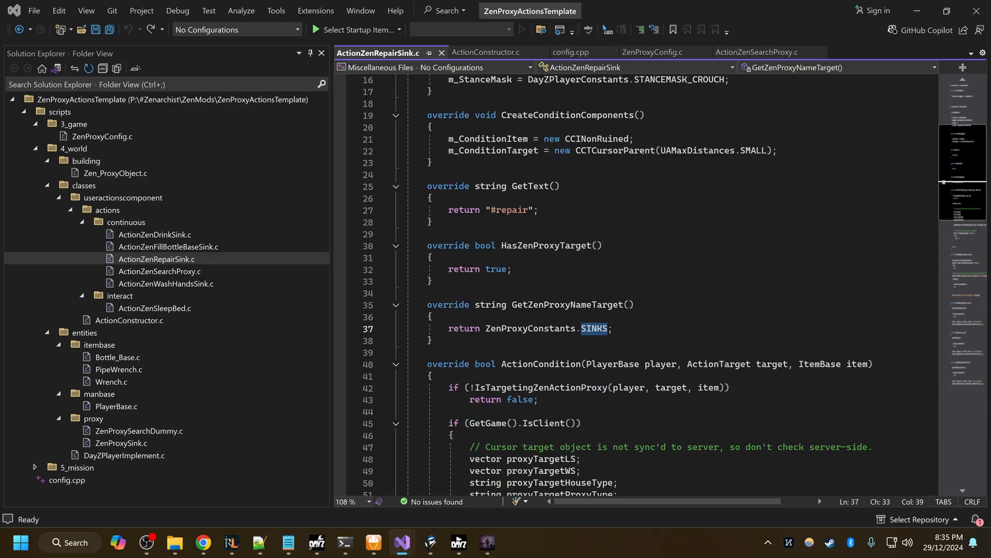
{"action": "left_click", "coordinate": [510, 269]}
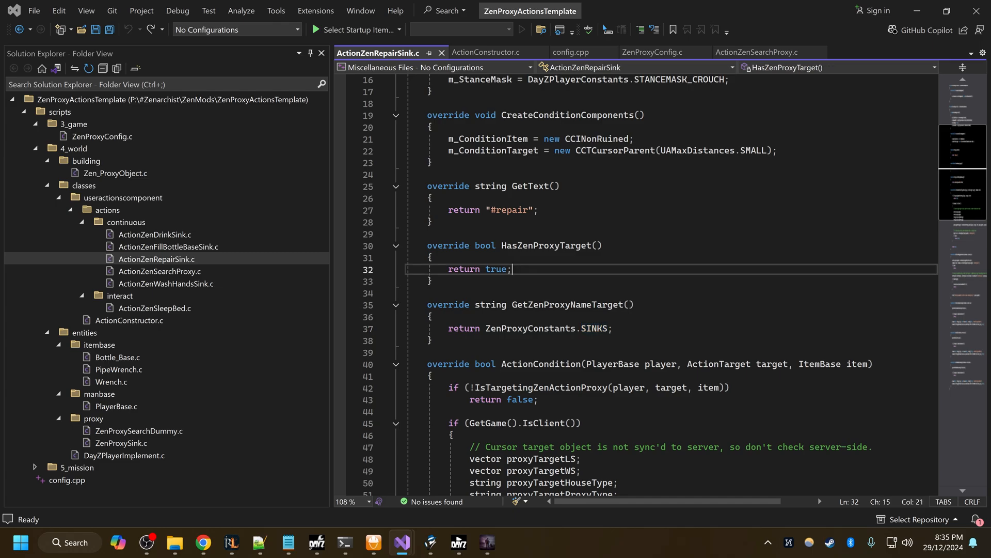
{"action": "double_click", "coordinate": [546, 328]}
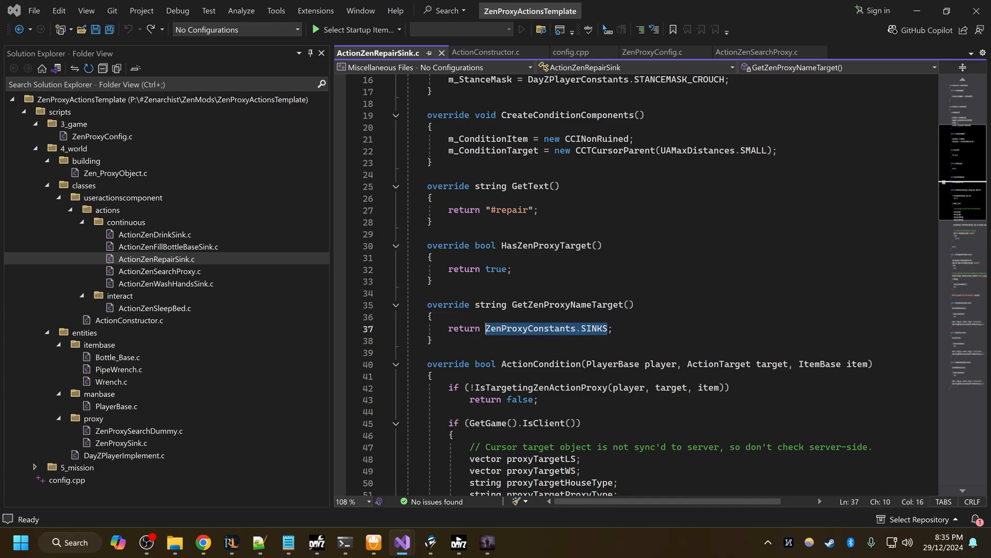
{"action": "left_click", "coordinate": [431, 281]}
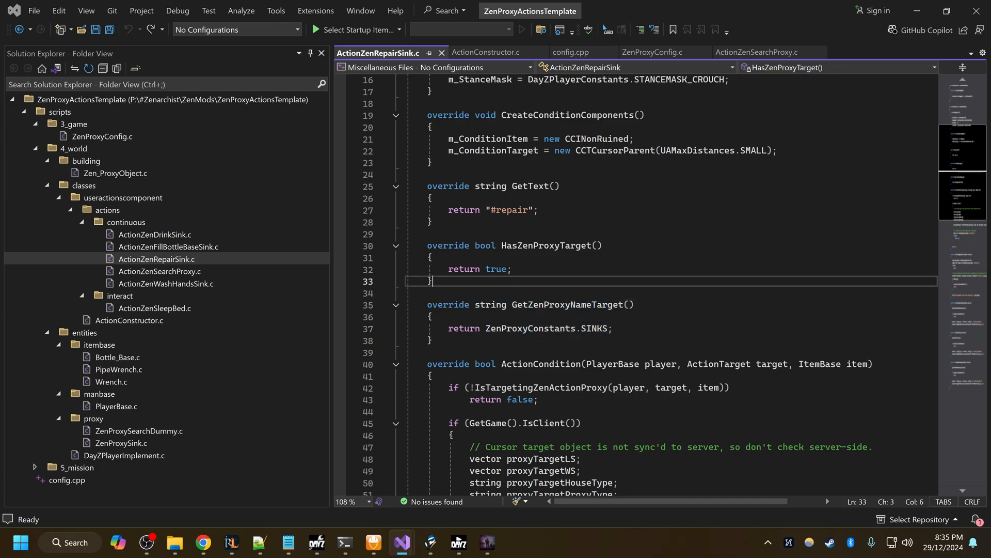
{"action": "double_click", "coordinate": [549, 246]}
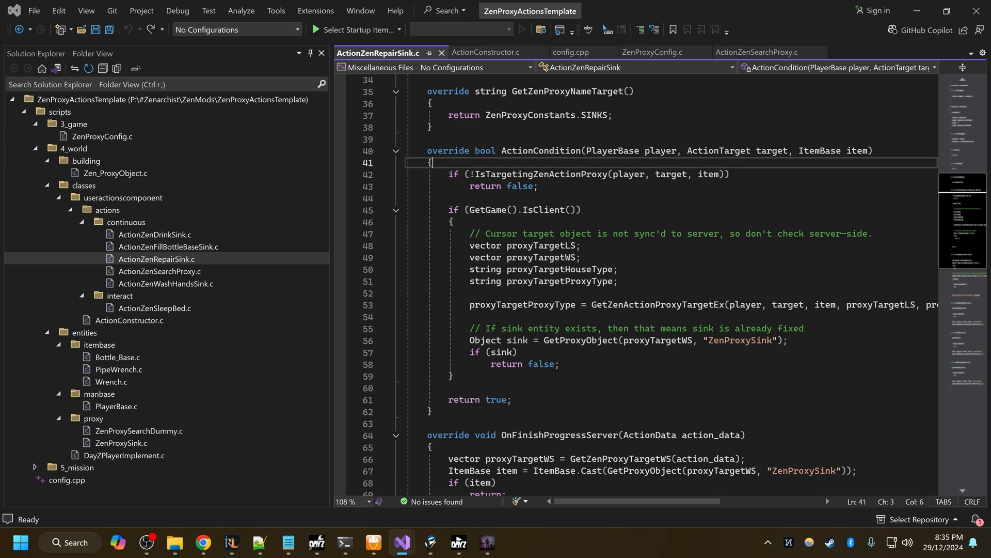
{"action": "left_click_drag", "start_coordinate": [448, 174], "coordinate": [538, 186]}
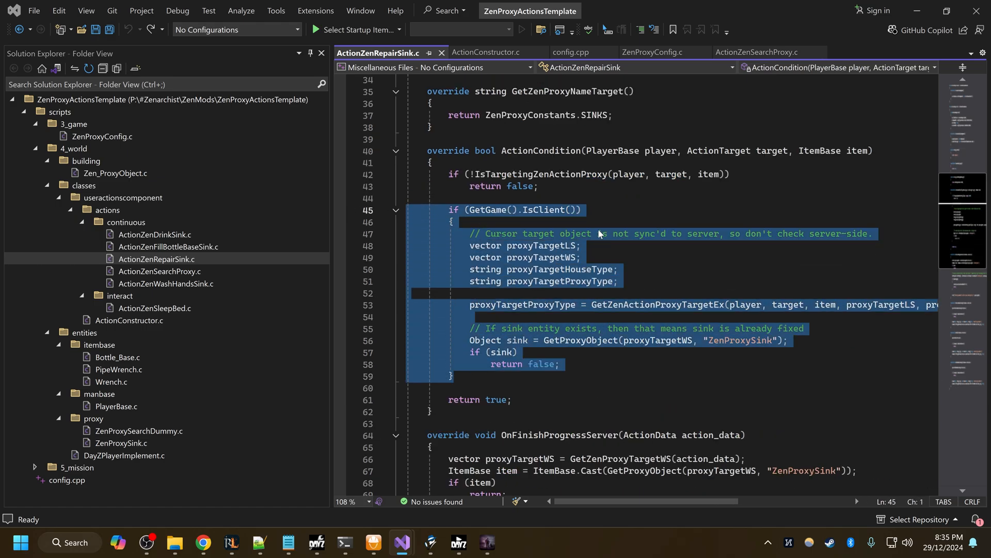
{"action": "double_click", "coordinate": [558, 269]}
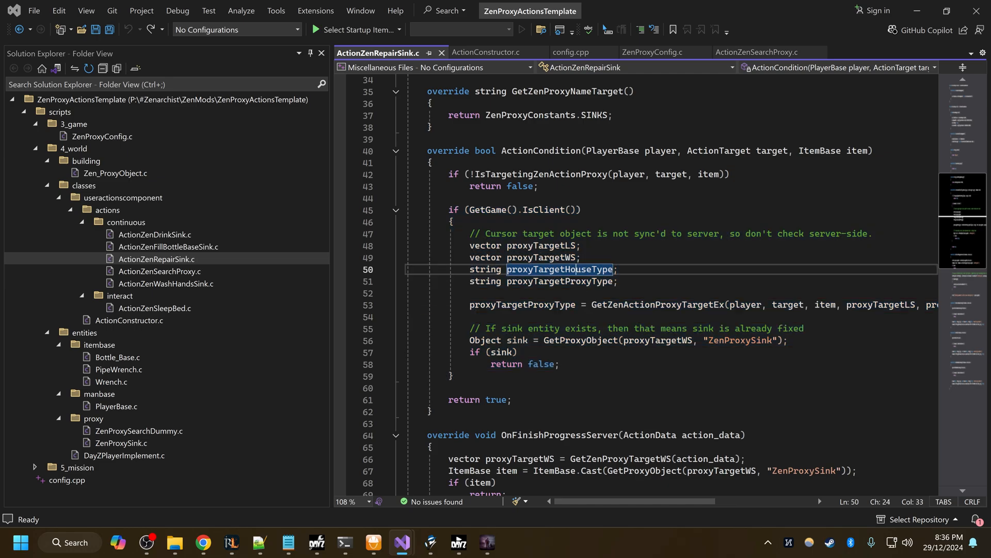
{"action": "left_click", "coordinate": [458, 543]}
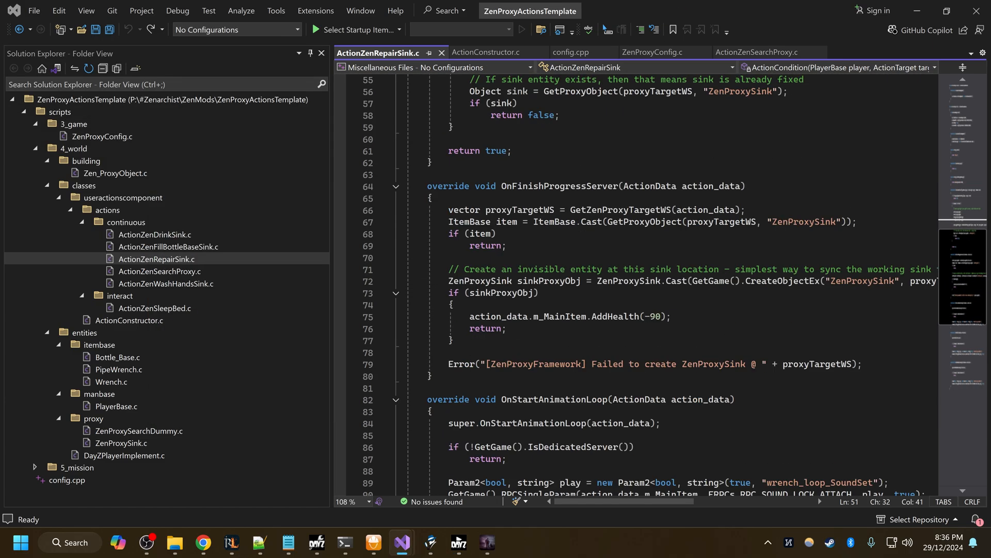
{"action": "double_click", "coordinate": [558, 187]}
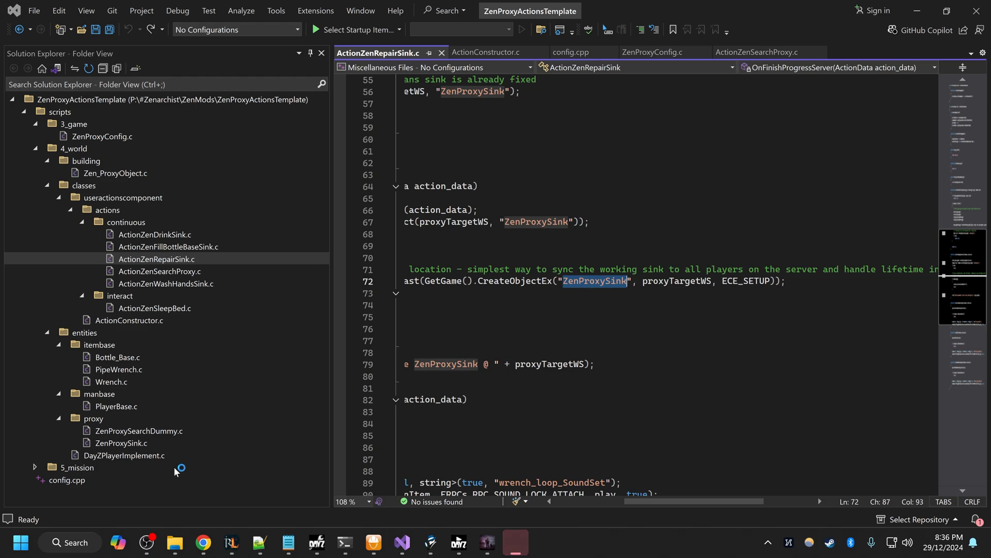
{"action": "left_click", "coordinate": [565, 52]}
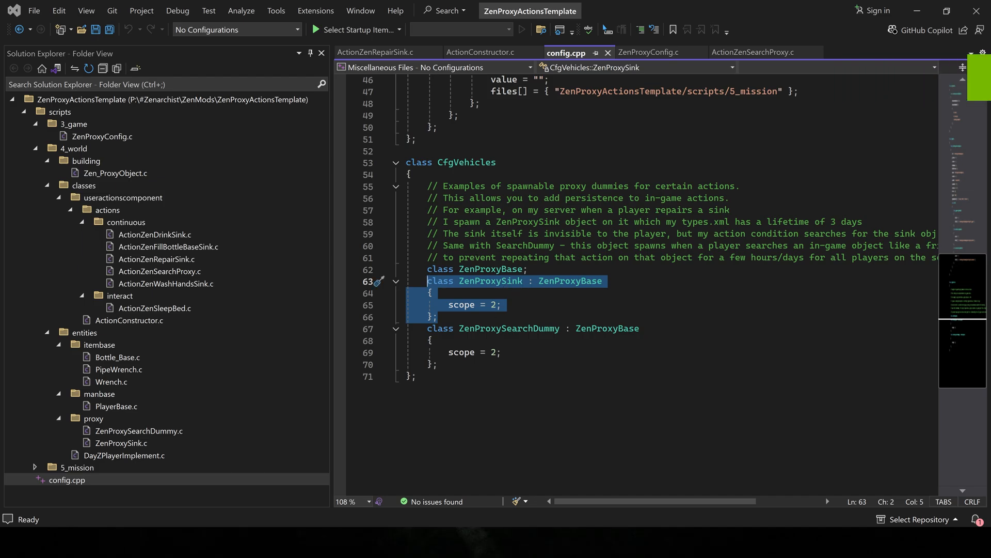
{"action": "mouse_move", "coordinate": [719, 67]}
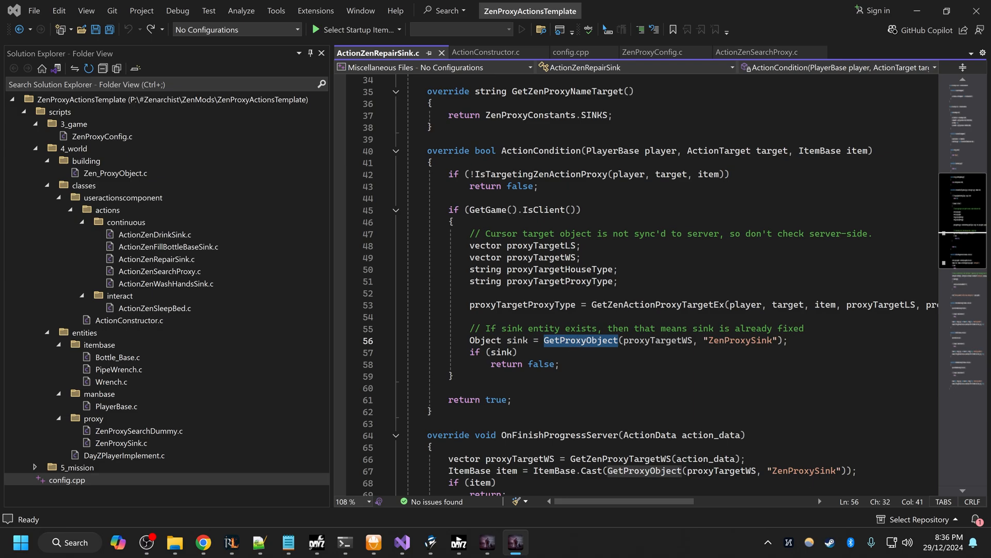
{"action": "double_click", "coordinate": [740, 341]}
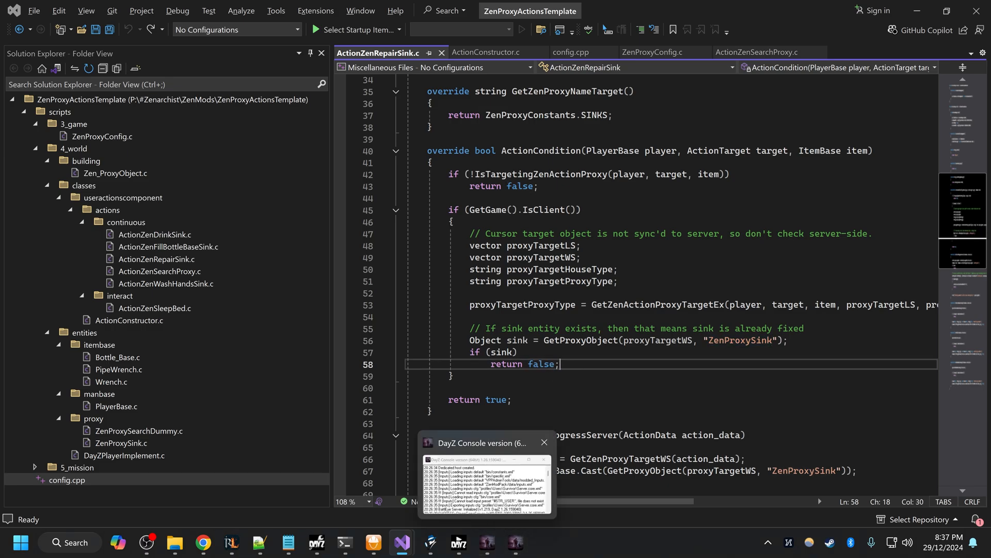
Return to DayZ and view the kitchen sink's ZenProxySink label and Drink prompt
{"action": "left_click", "coordinate": [459, 541]}
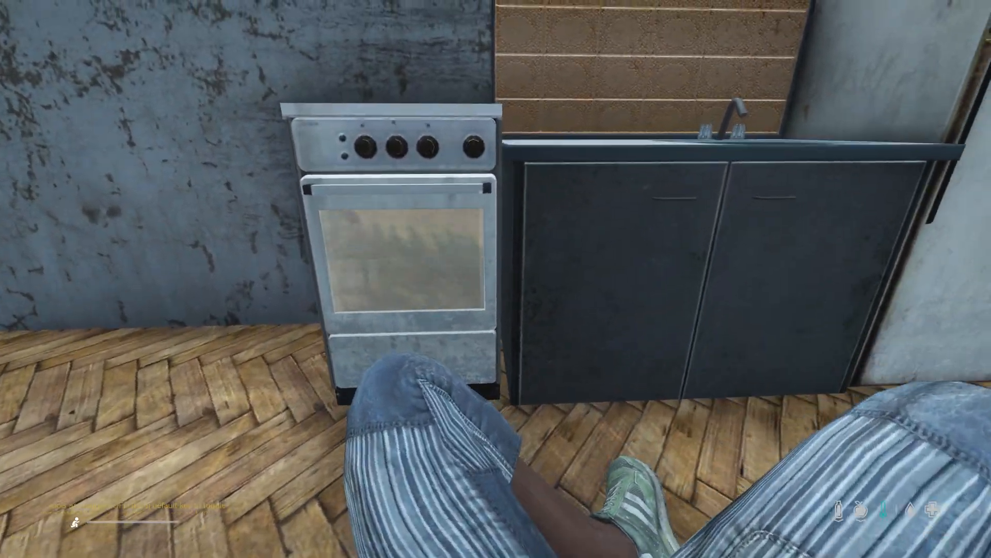
{"action": "key", "text": "F1"}
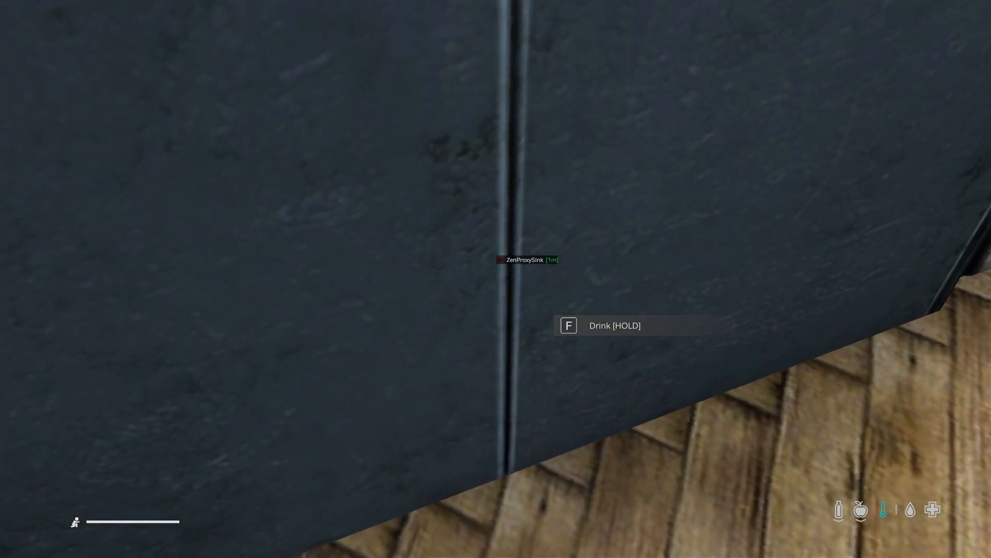
{"action": "key", "text": "Tab"}
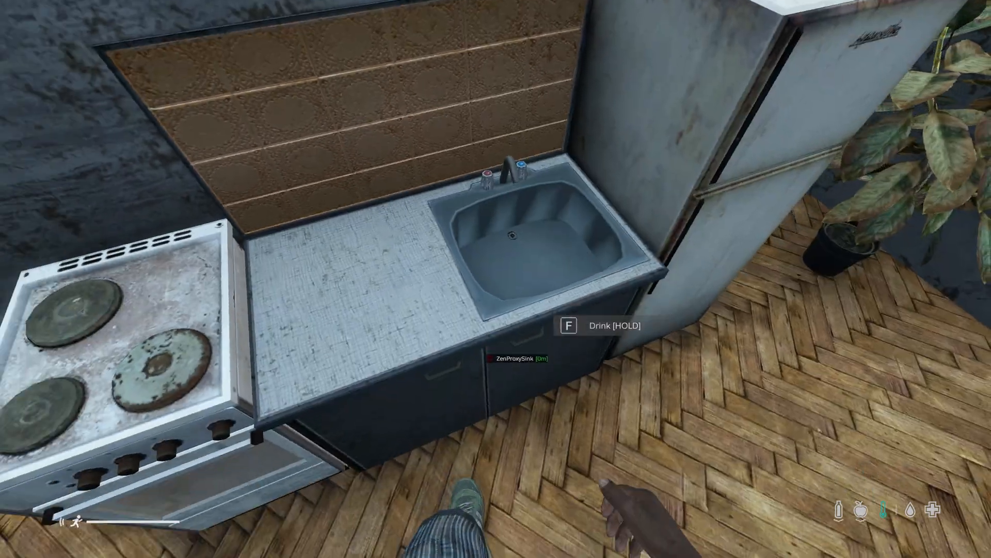
{"action": "left_click", "coordinate": [19, 541]}
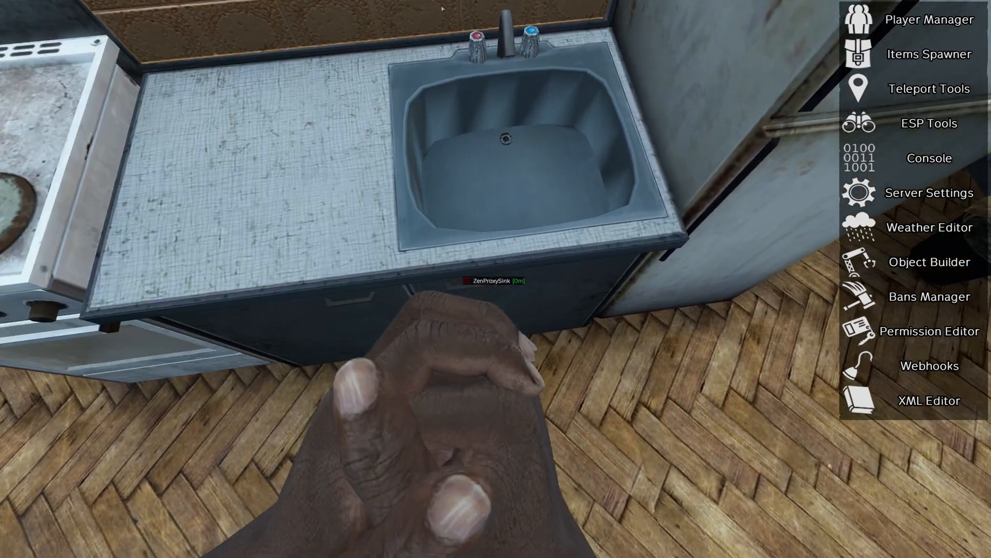
Open the admin tools overlay with Player Manager, Items Spawner and Teleport Tools
{"action": "left_click", "coordinate": [928, 123]}
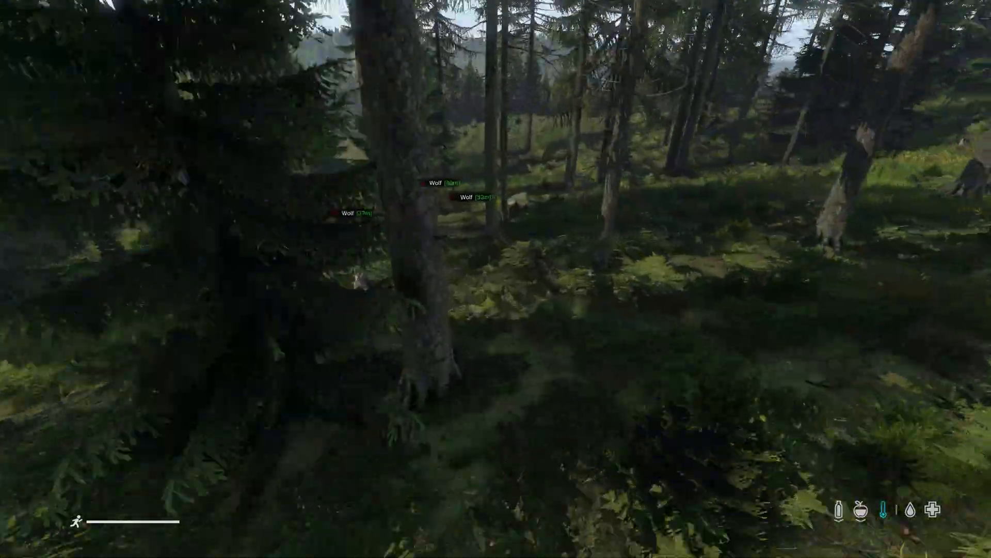
Teleport into the forest with ESP Tools labelling nearby wolves with distances
{"action": "left_click", "coordinate": [929, 123]}
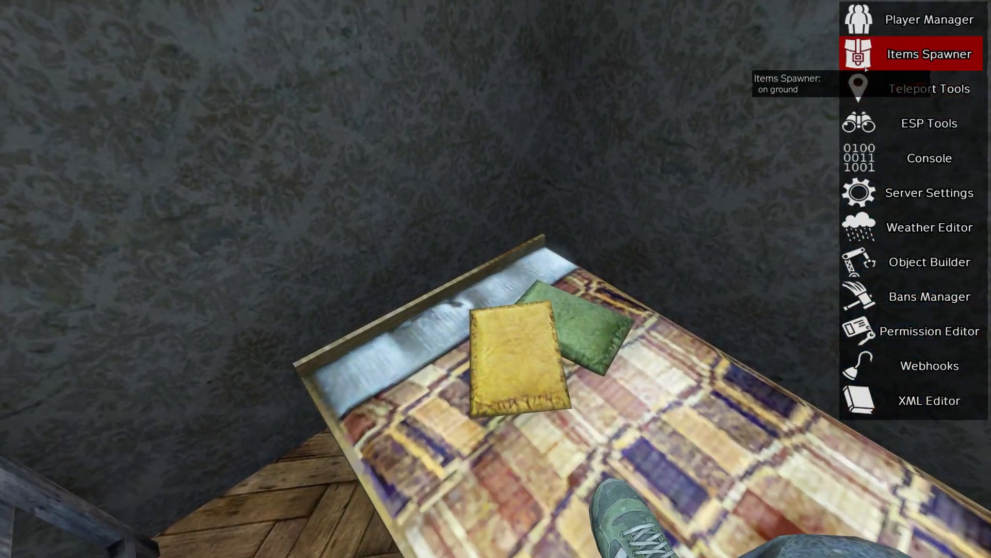
Search the fridge and read the 'nothing interesting' result message
{"action": "left_click", "coordinate": [929, 88]}
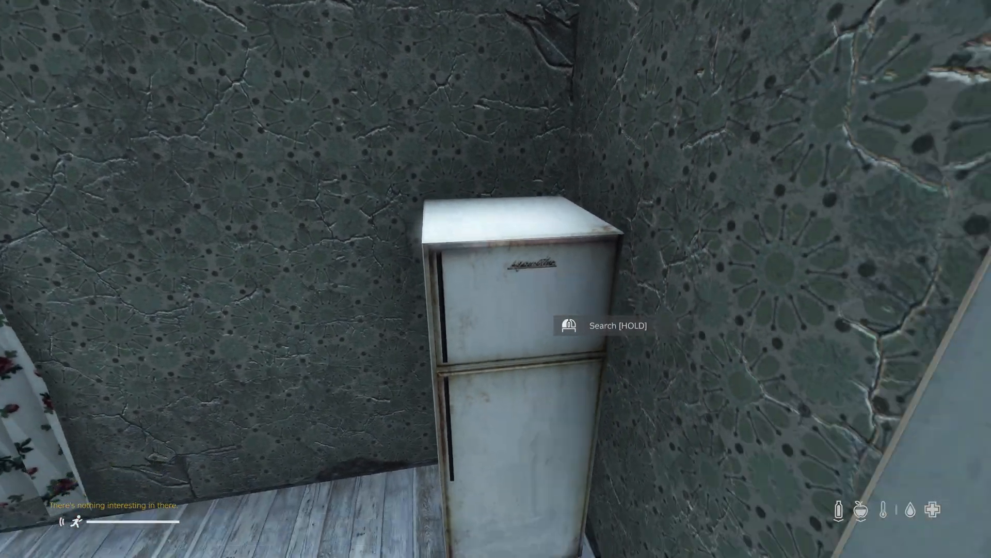
Open ZenProxyConfig.c and scroll its MEDICINE, CASSETTES, FOOD, BOOKS and SODAS arrays
{"action": "left_click", "coordinate": [401, 542]}
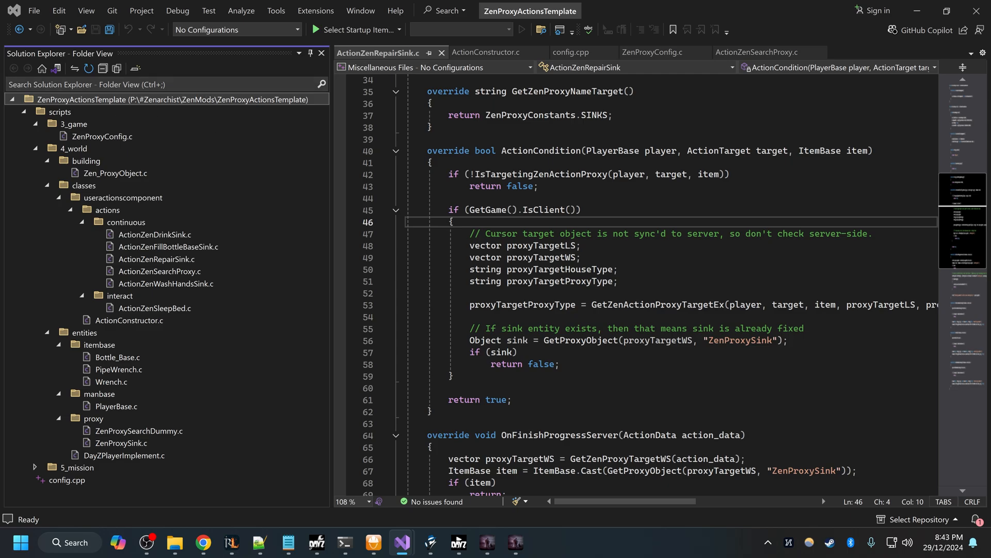
{"action": "mouse_move", "coordinate": [103, 108]}
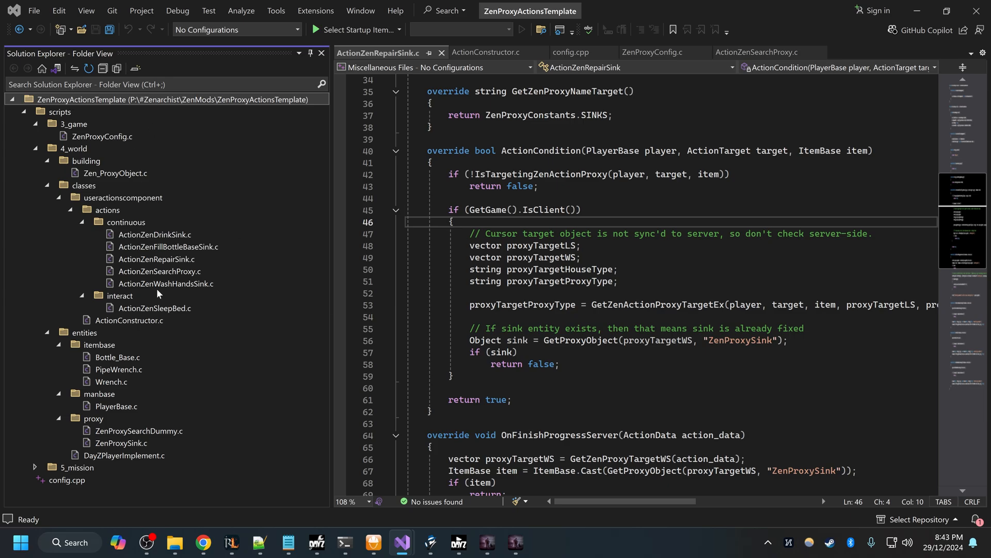
{"action": "left_click", "coordinate": [155, 234]}
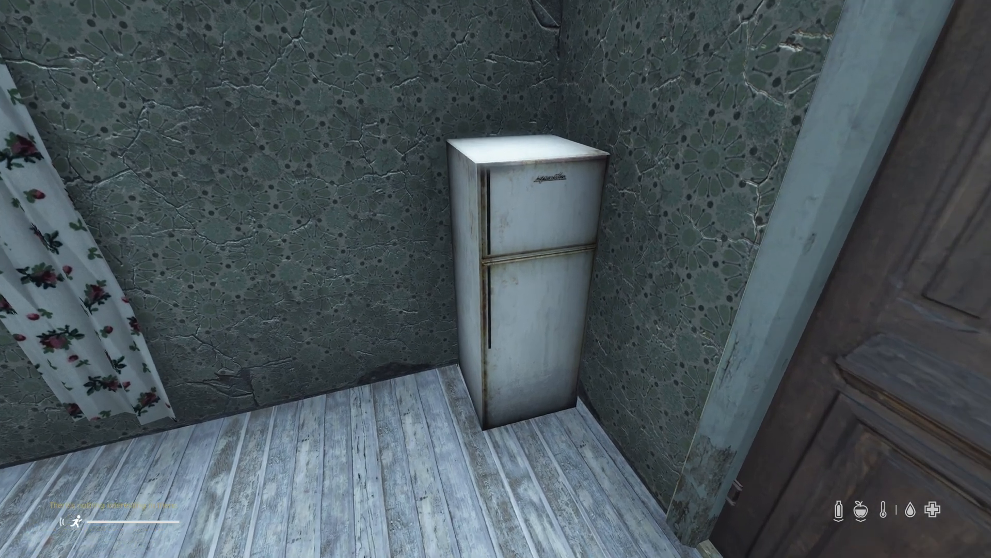
{"action": "left_click", "coordinate": [20, 541]}
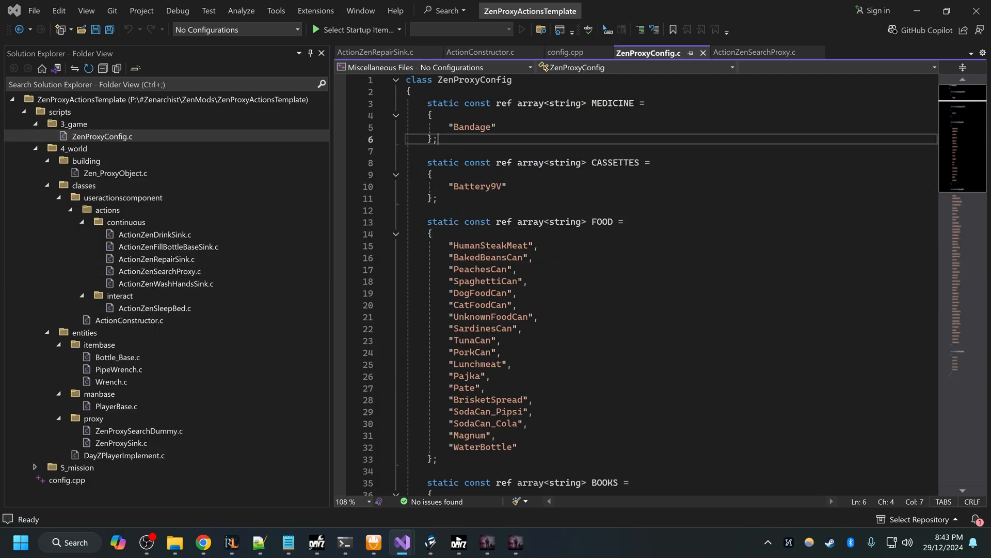
{"action": "scroll", "scroll_direction": "down", "scroll_amount": 3}
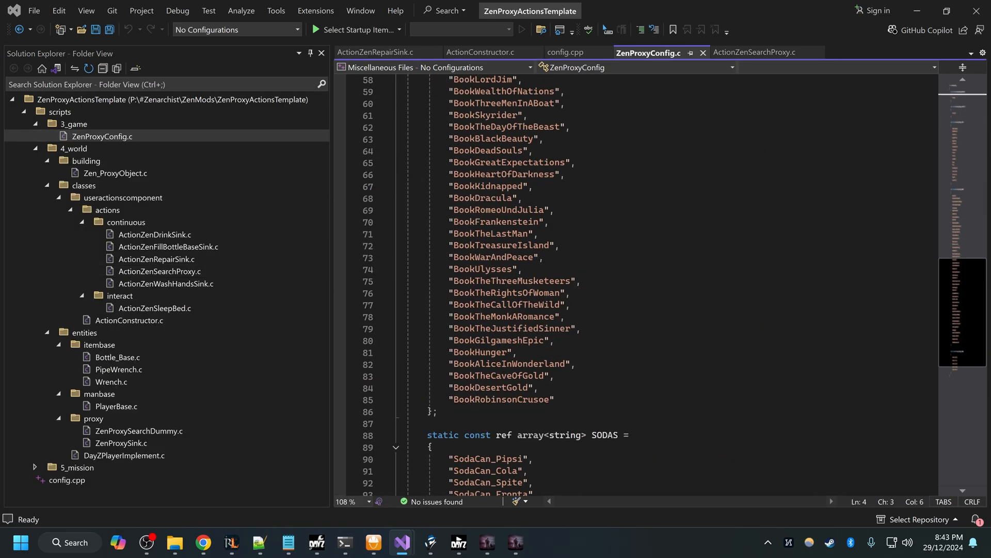
{"action": "scroll", "scroll_direction": "up", "scroll_amount": 3}
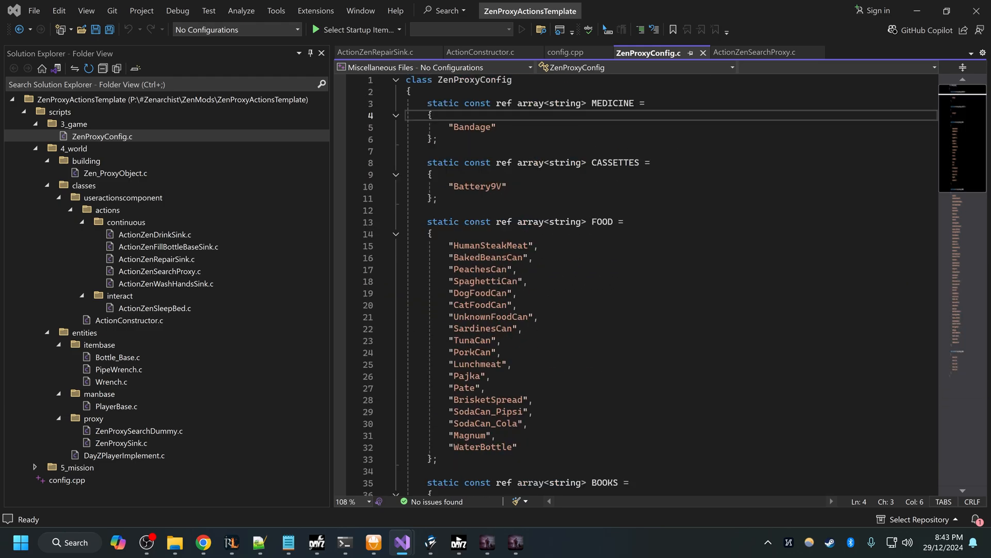